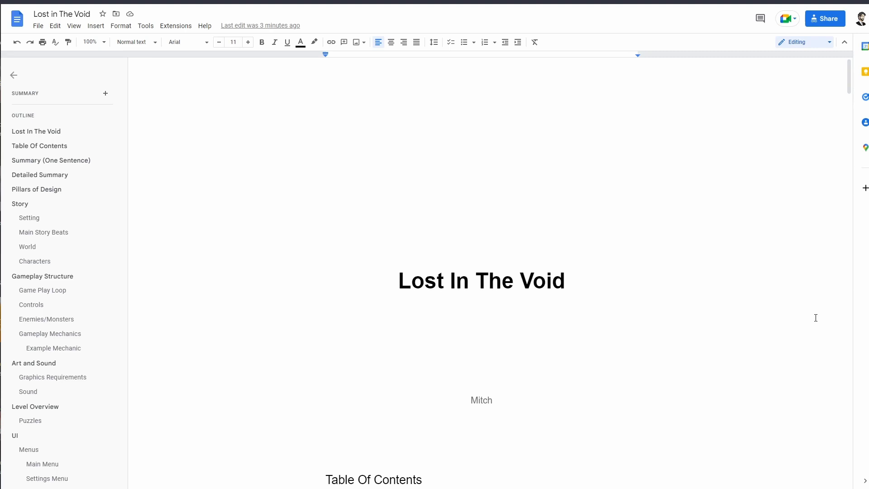
mouse_move(504, 263)
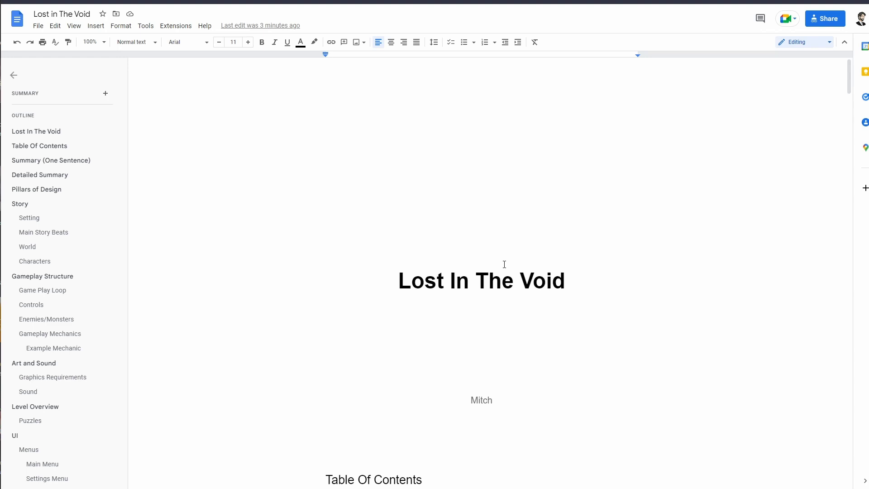
mouse_move(513, 265)
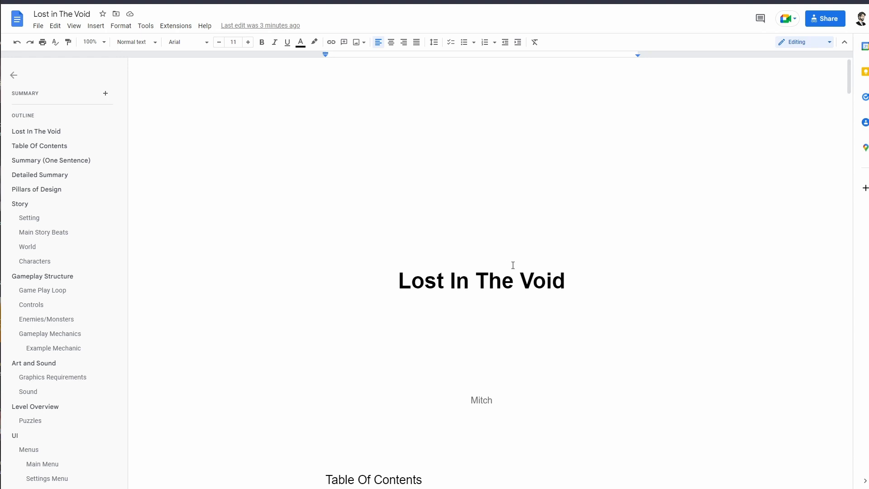
mouse_move(237, 177)
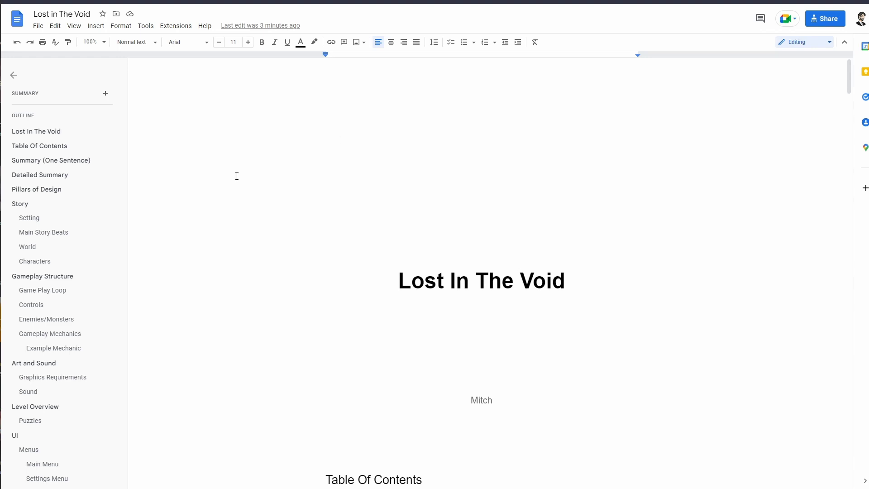
mouse_move(527, 382)
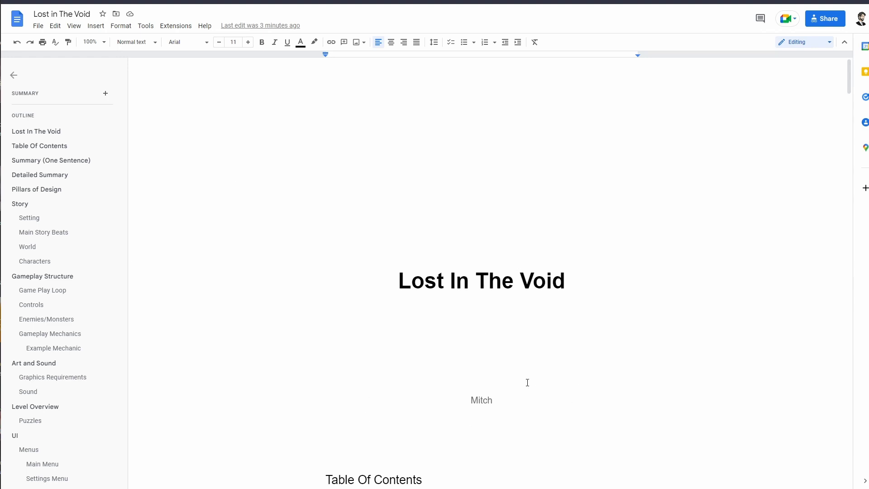
Scroll past the Table of Contents to the Summary and Detailed Summary headings
scroll(down, 3)
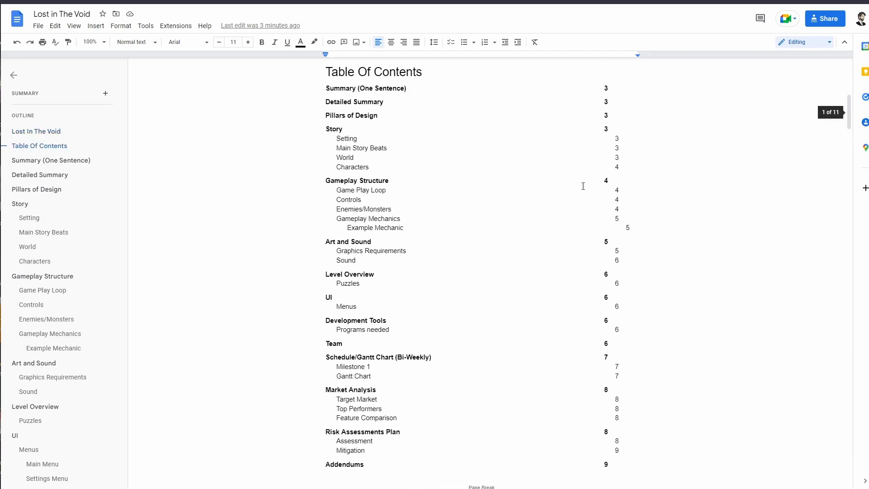
scroll(down, 3)
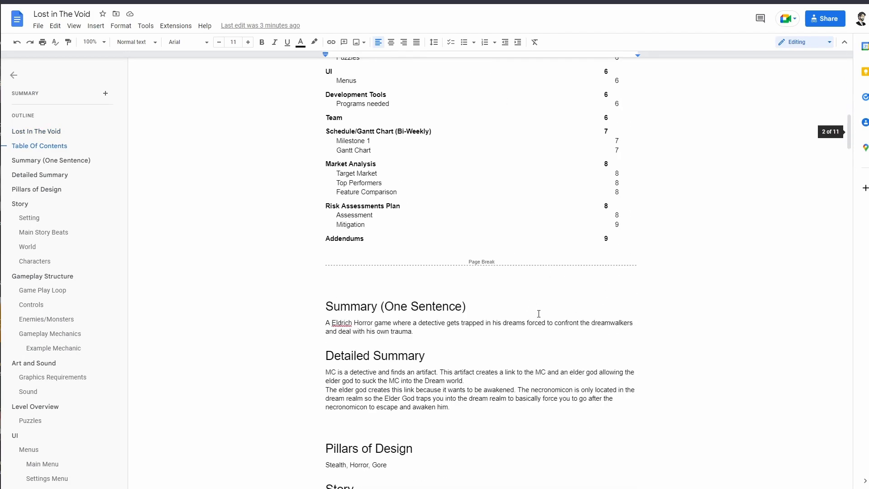
scroll(down, 3)
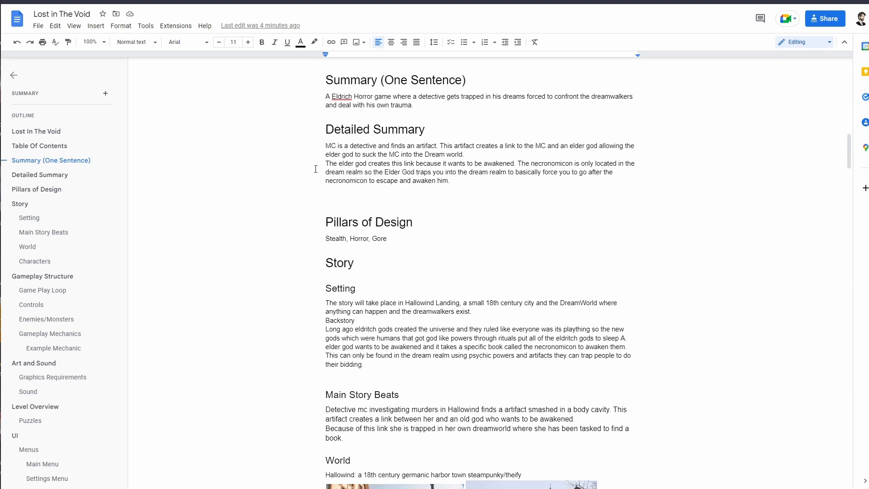
mouse_move(512, 203)
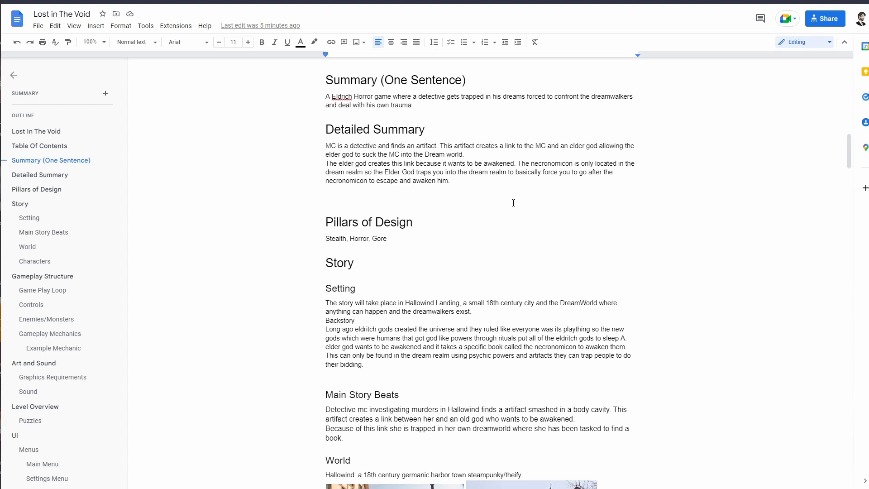
Scroll through Pillars of Design to the Story Setting, Main Story Beats and World with Hallowind photos
scroll(down, 3)
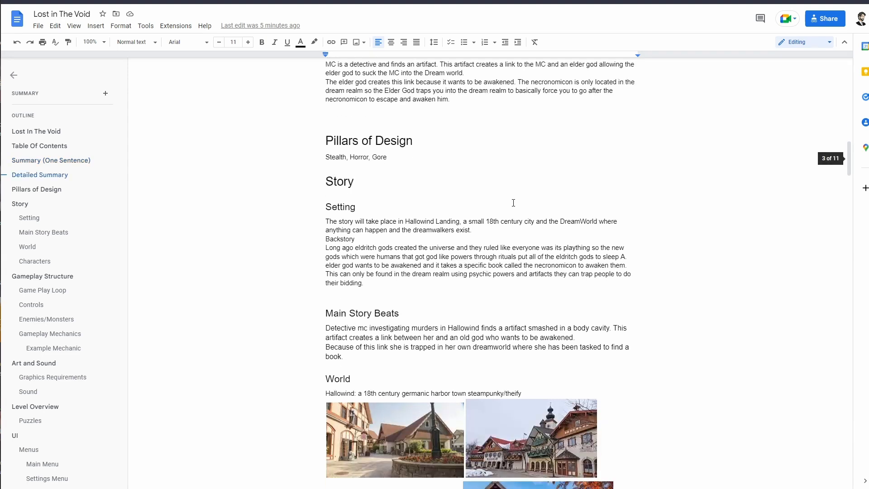
scroll(down, 3)
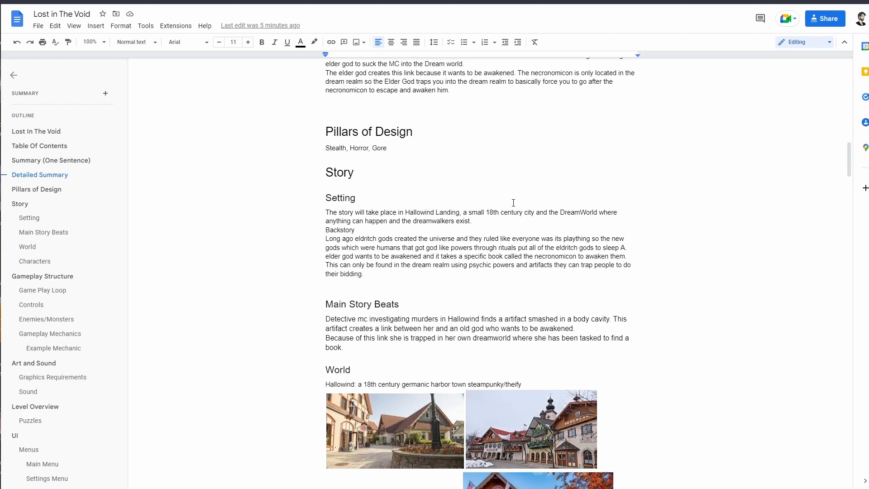
scroll(up, 3)
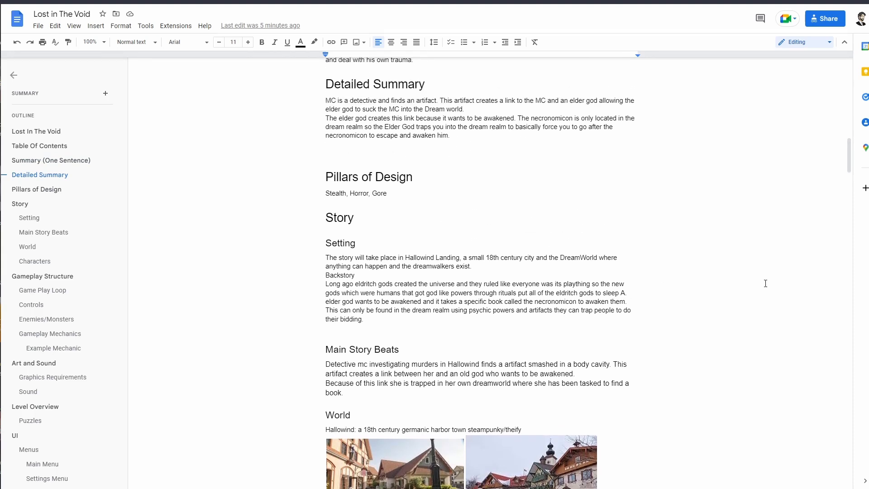
scroll(down, 3)
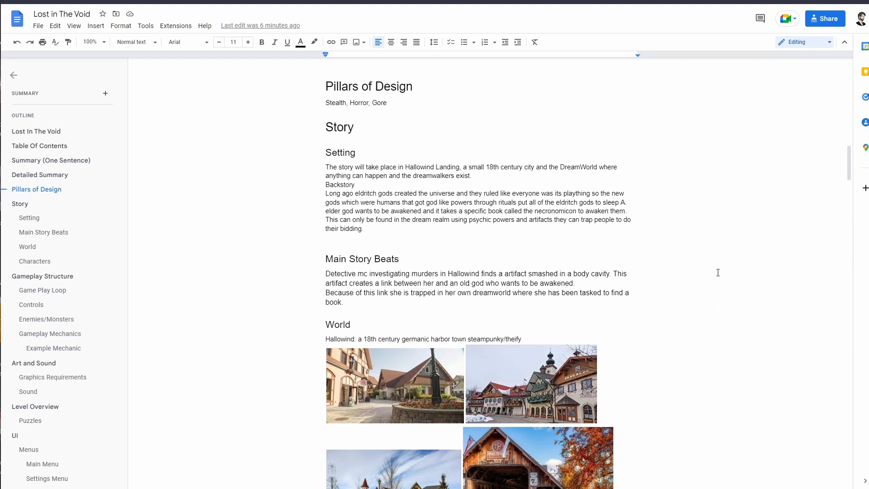
Place the cursor in the Main Story Beats paragraph to change the detective's pronouns to he/him/his
scroll(down, 3)
text(im)
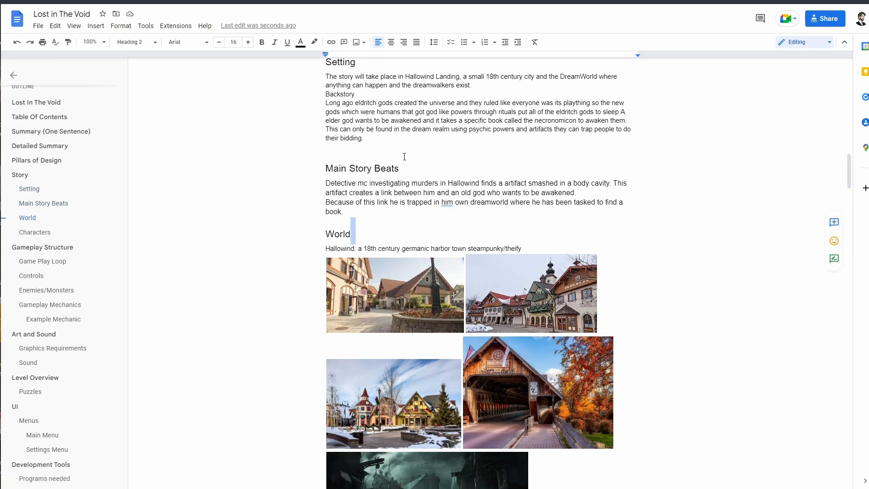
click(399, 168)
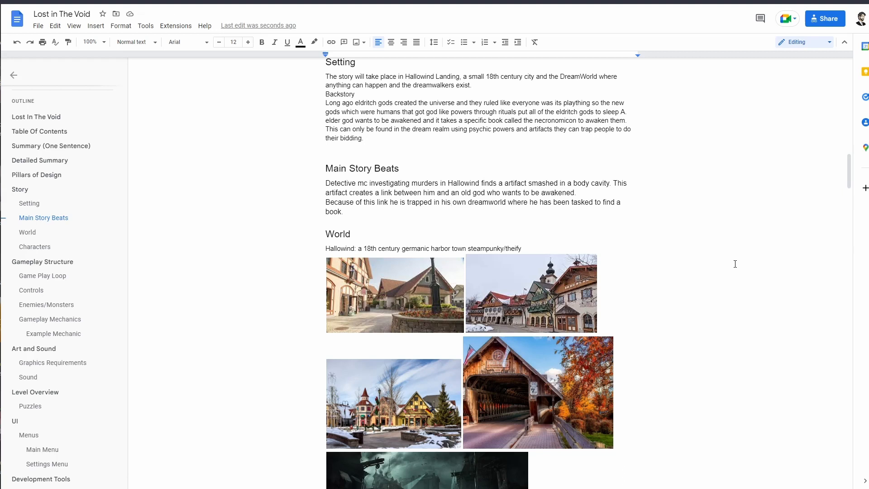
Scroll through the World and Dreamworld concept art to the start of the Characters table
scroll(down, 3)
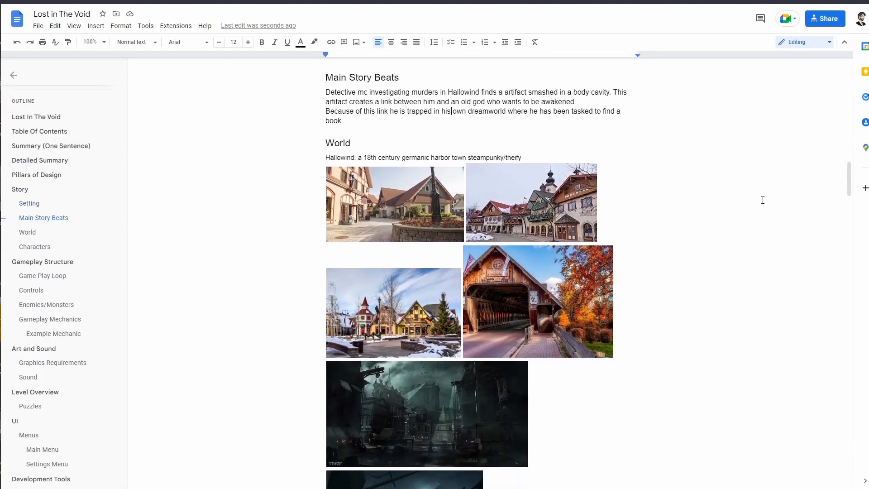
scroll(down, 3)
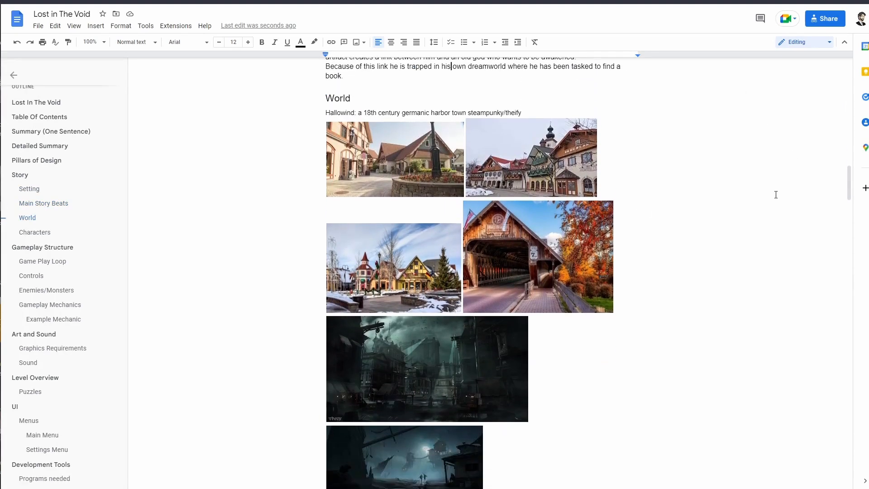
mouse_move(794, 90)
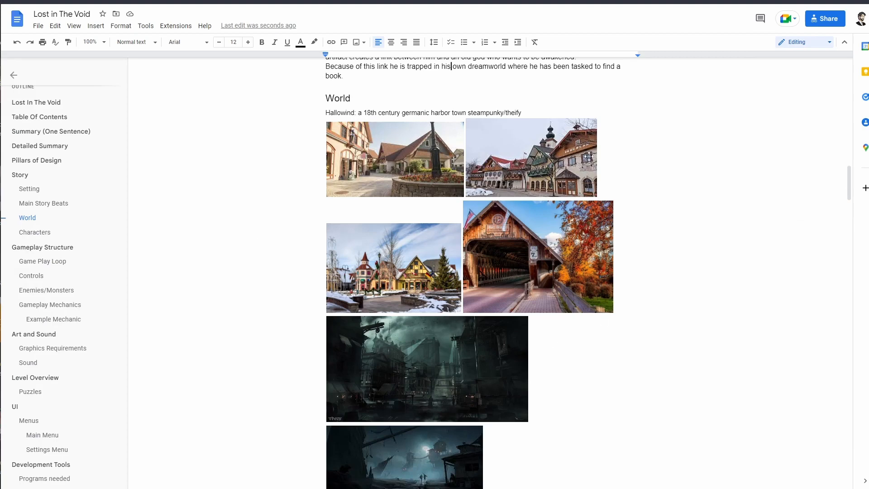
mouse_move(427, 229)
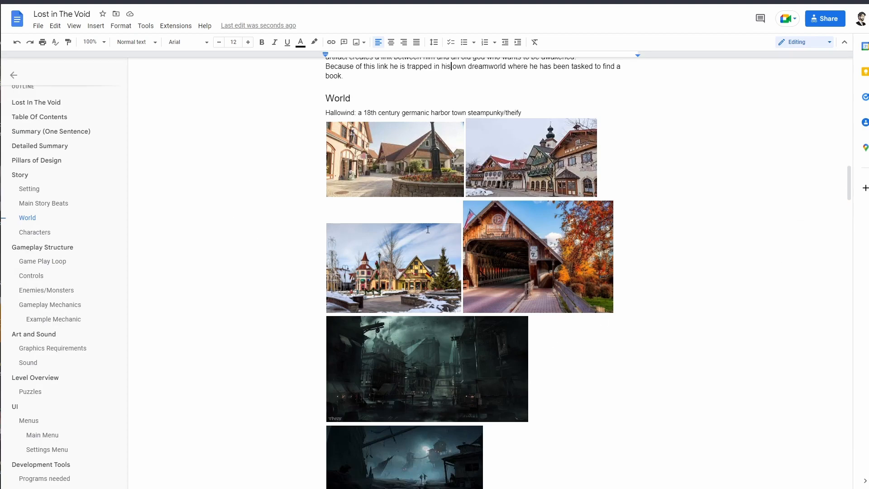
mouse_move(669, 210)
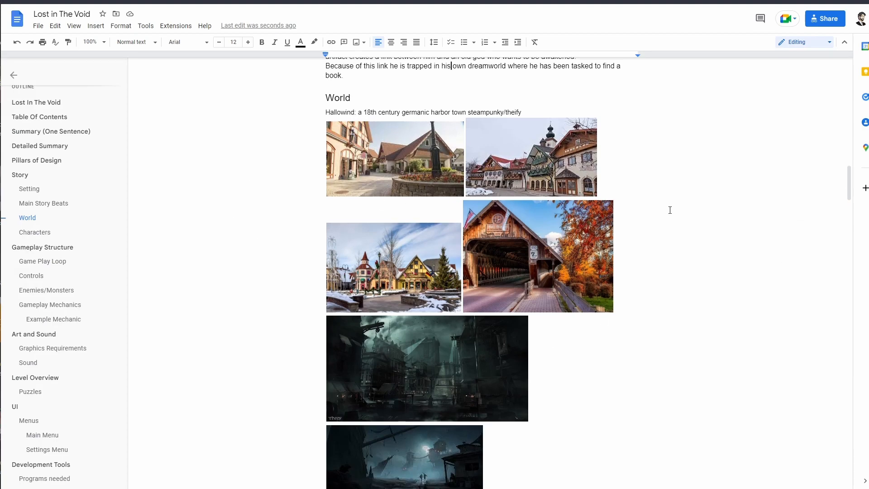
scroll(down, 3)
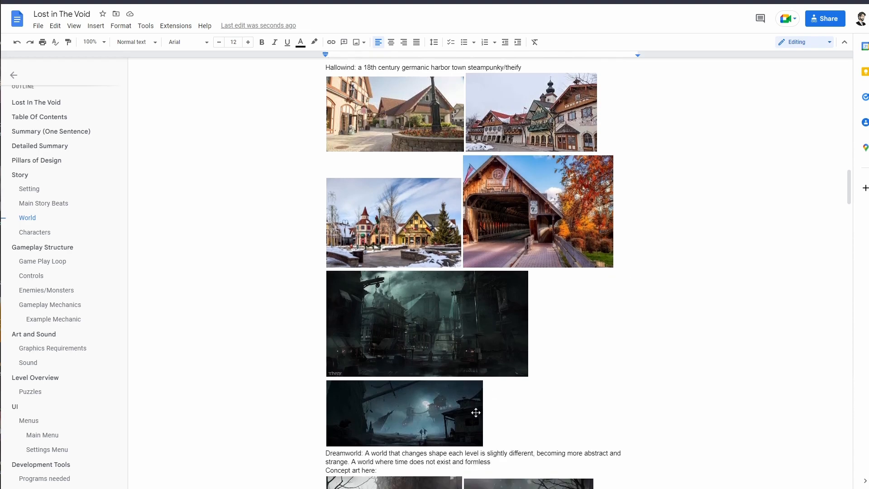
mouse_move(639, 360)
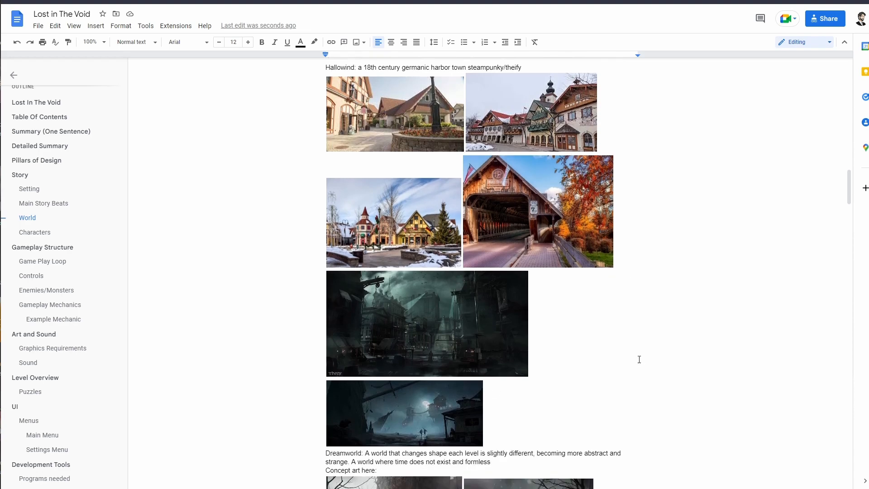
scroll(down, 3)
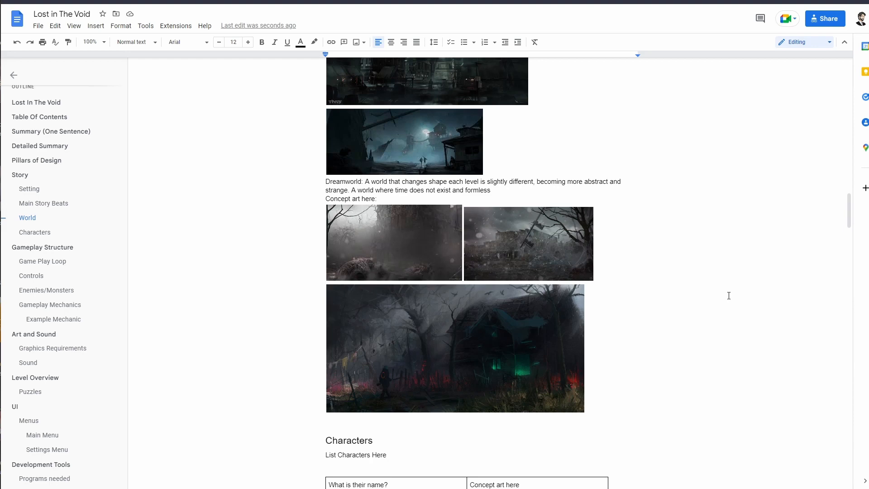
mouse_move(480, 190)
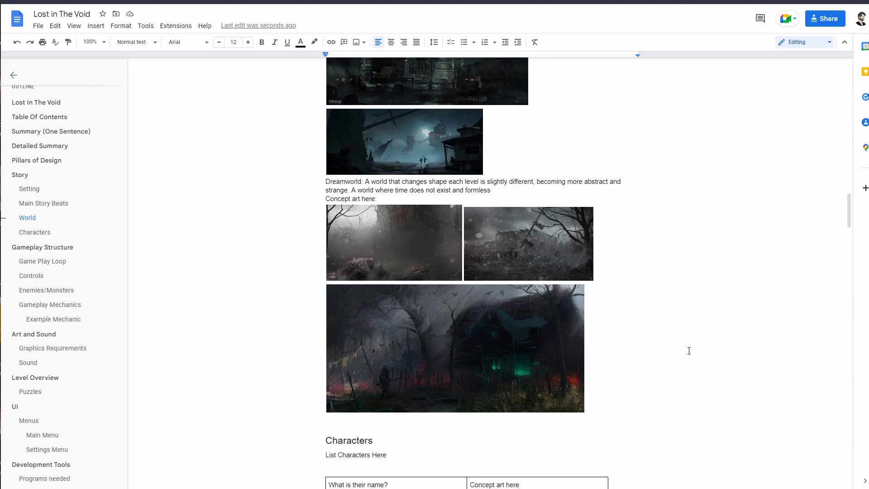
Scroll to Victor Duncan's character table and the Gameplay Structure heading
scroll(down, 3)
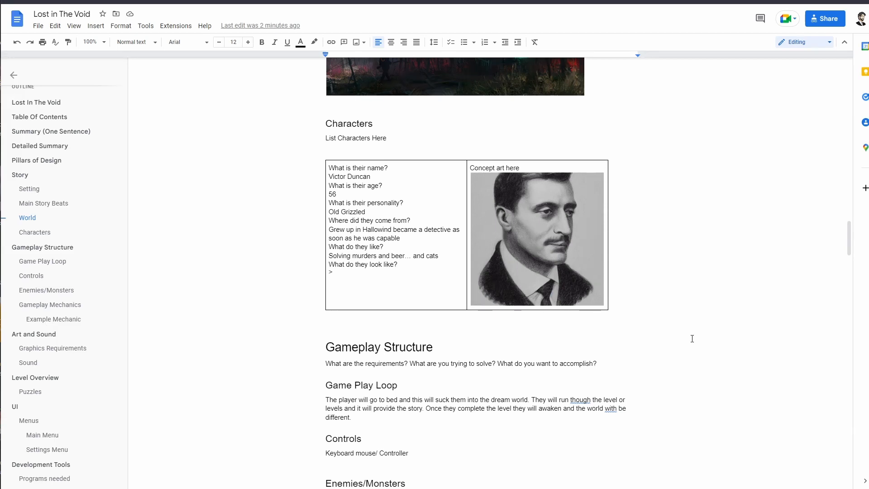
mouse_move(511, 307)
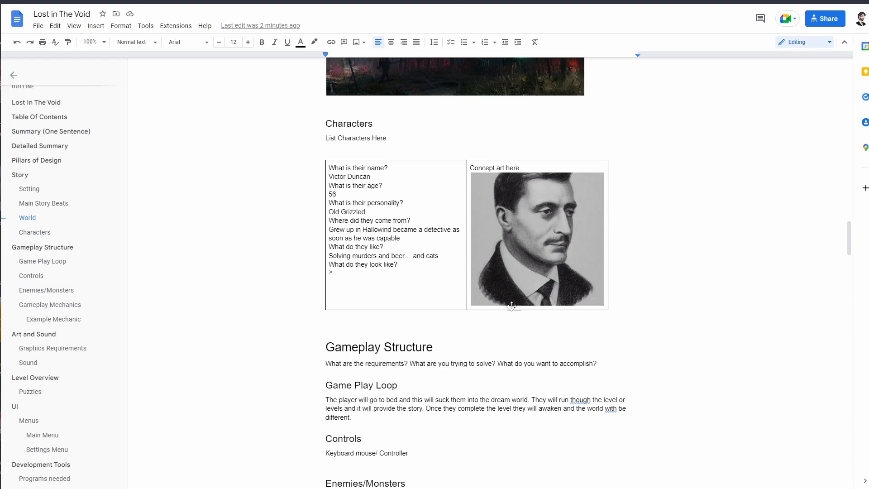
Review the Dreamwalkers enemy entry beside its concept art, then move on toward a blank draw.io diagram
scroll(down, 3)
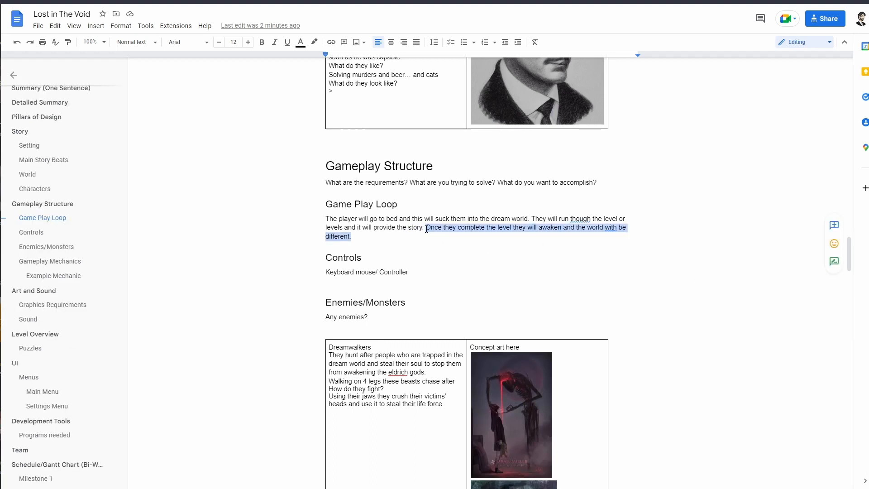
click(219, 42)
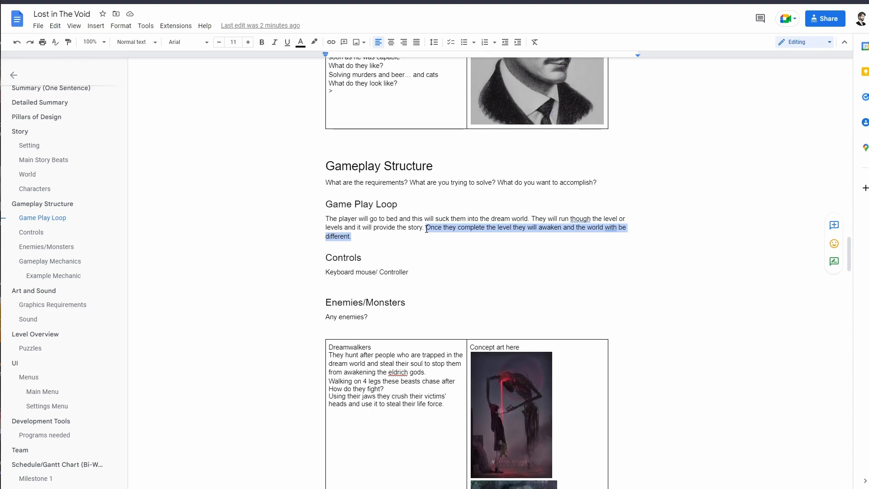
scroll(down, 3)
text( the player)
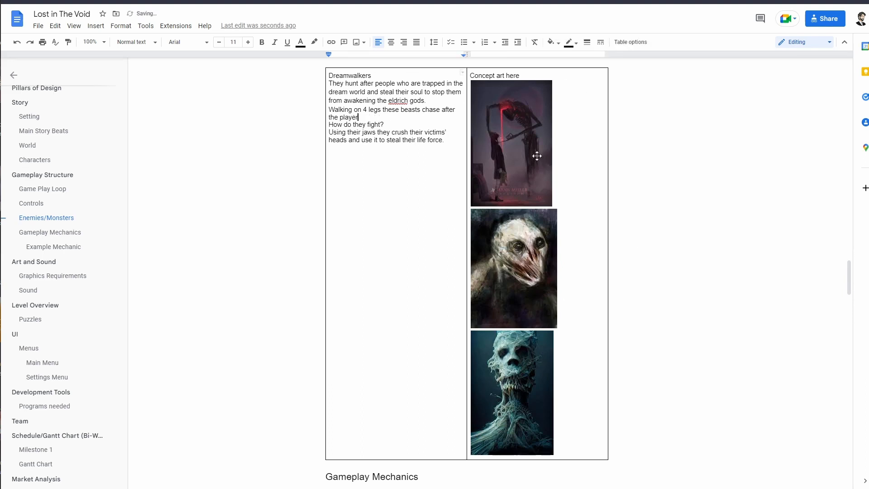
mouse_move(711, 199)
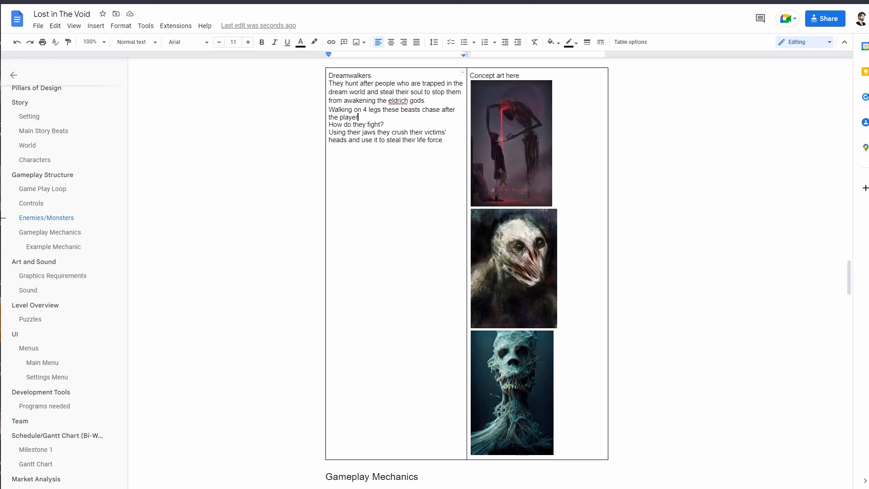
mouse_move(654, 208)
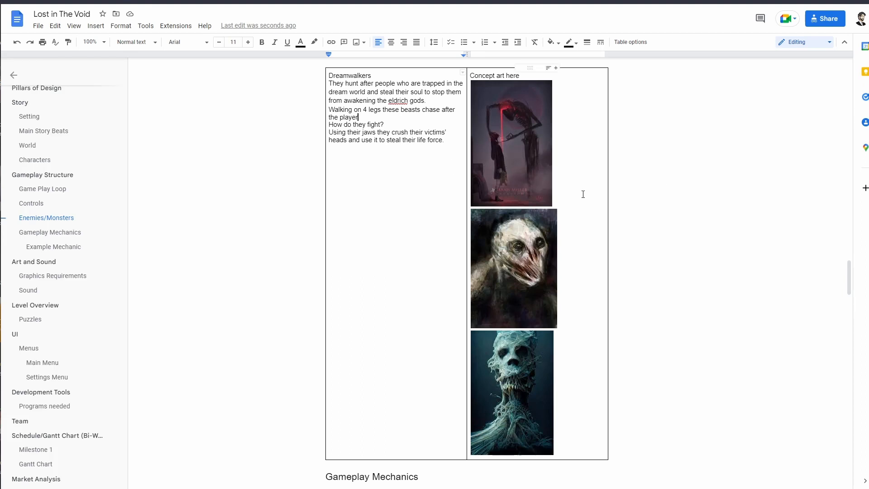
scroll(down, 3)
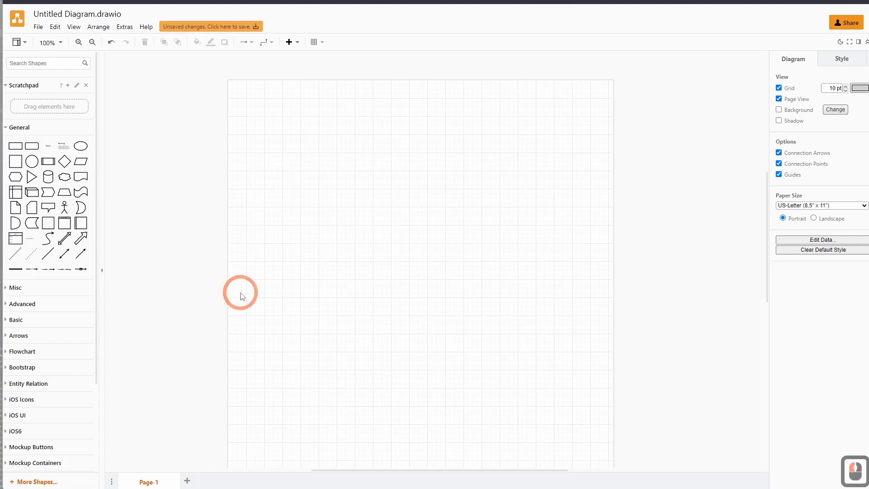
Lay out labelled boxes: Player presses F, Play Lantern Animation, Tween In Our Light Amount, Show Lantern
drag(17, 146, 333, 156)
text(Player)
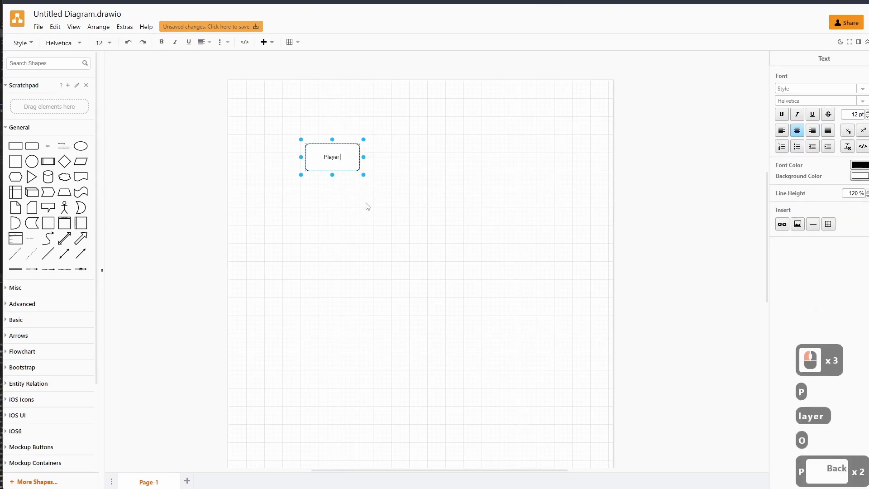
text(presses F)
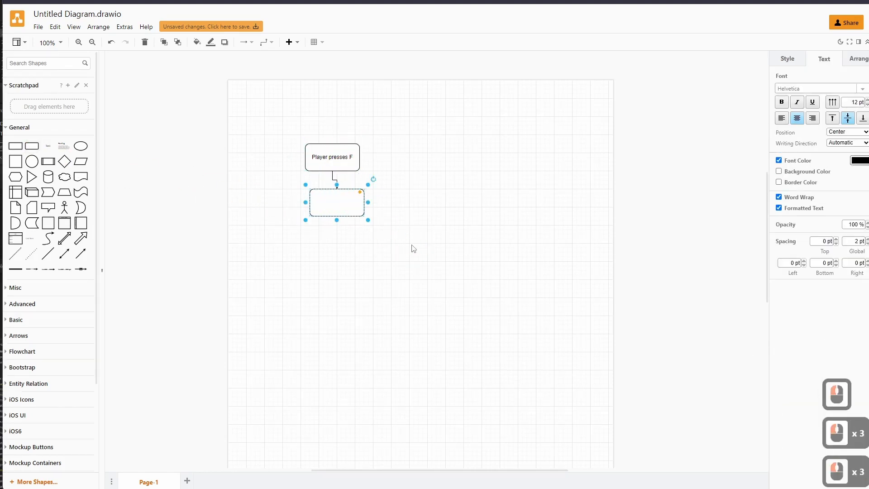
text(Play Lantern)
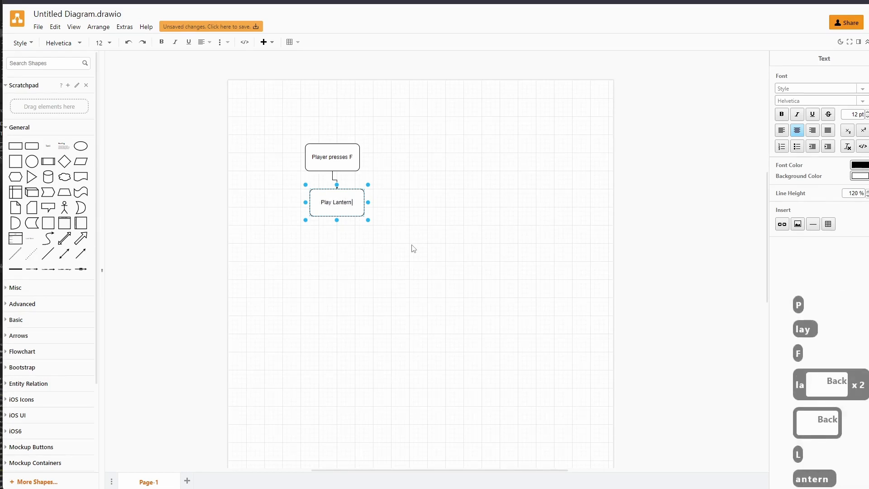
text(Animation)
text(Tween In)
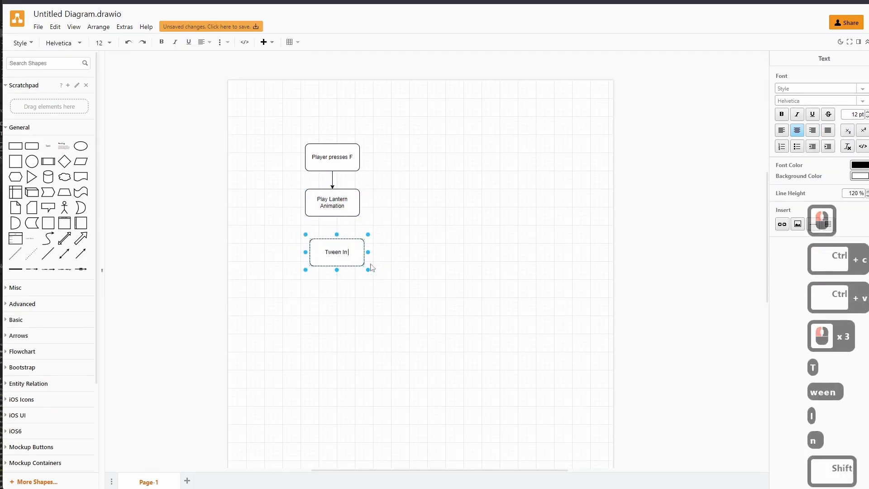
text(Our Ligth)
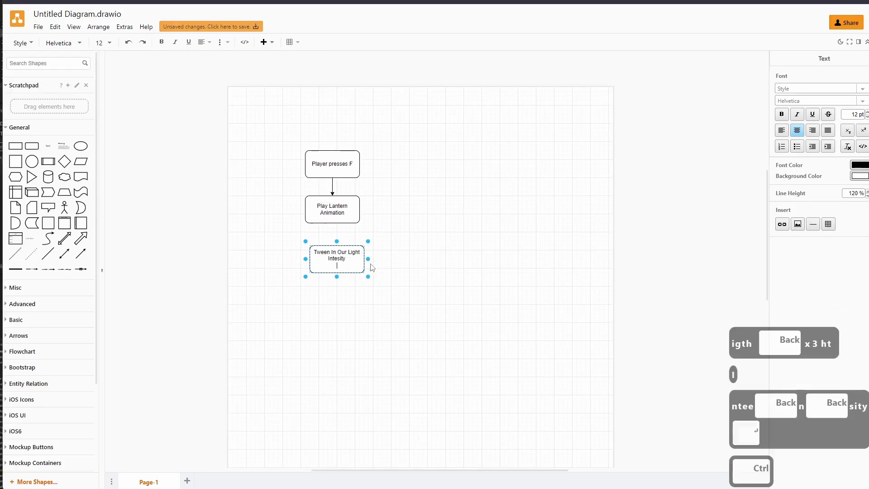
double_click(337, 259)
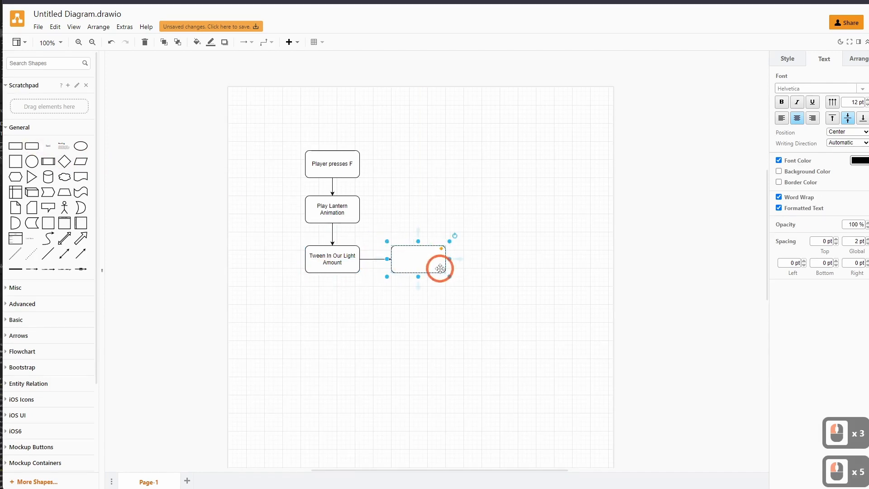
text(Show Lantern)
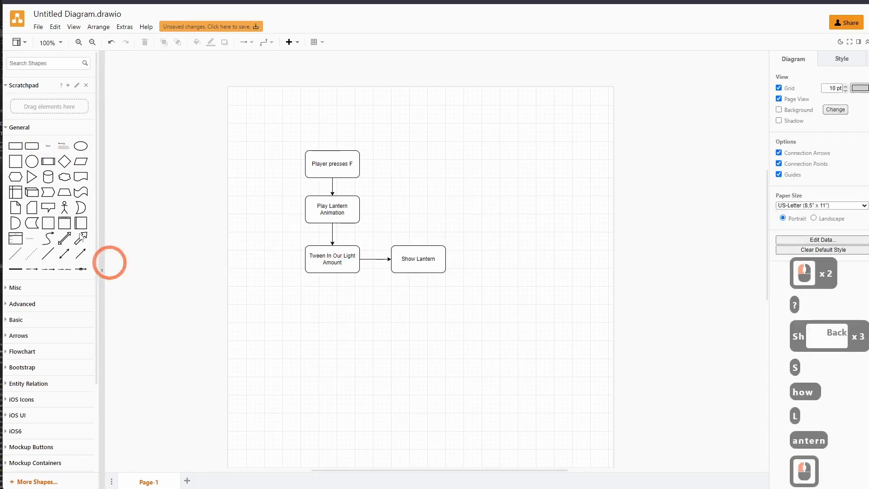
mouse_move(33, 161)
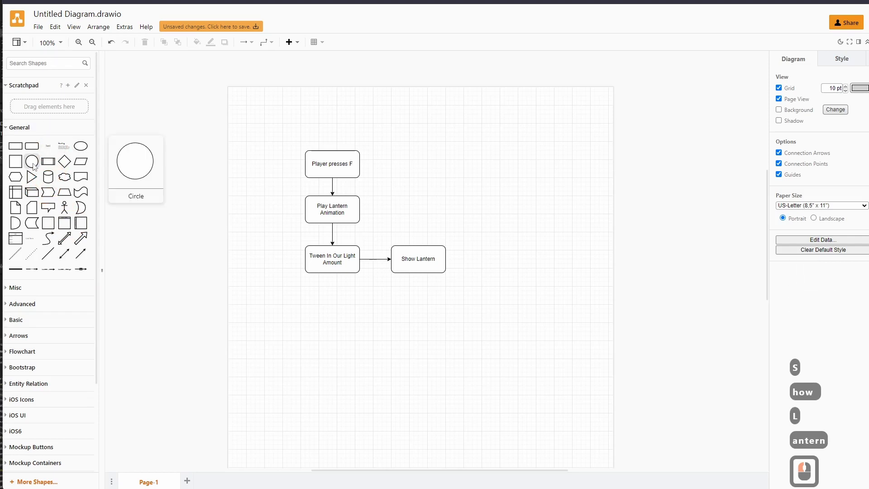
Add start and end nodes from the 'end' shape search and copy the whole flowchart
click(42, 62)
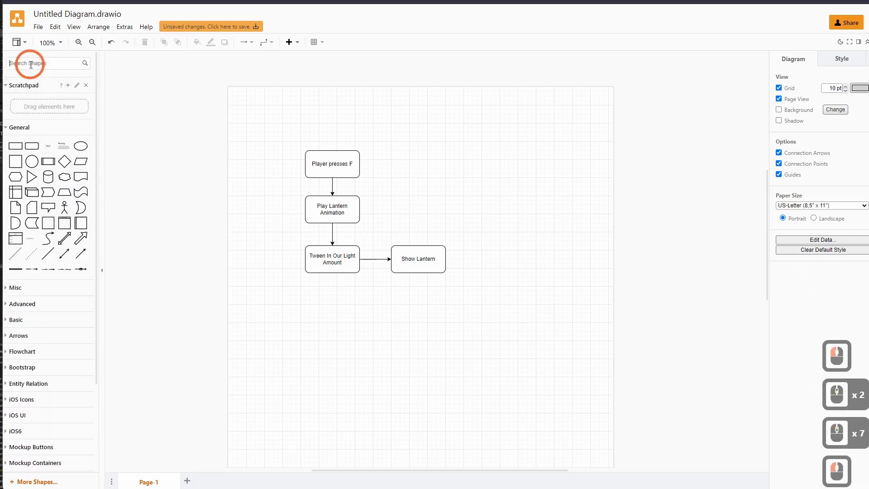
text(end)
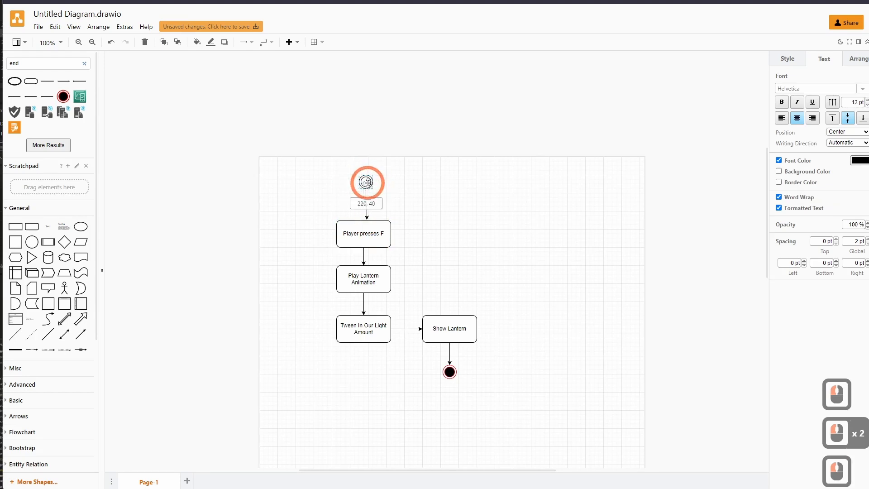
click(554, 261)
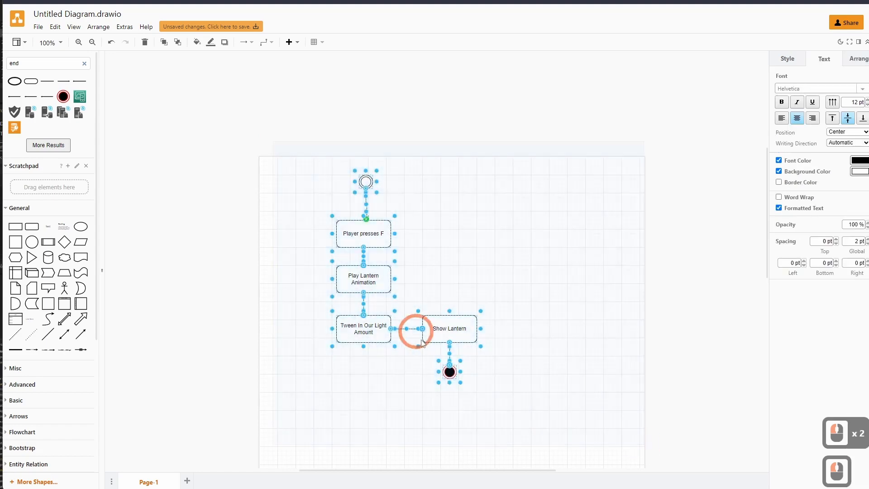
right_click(421, 331)
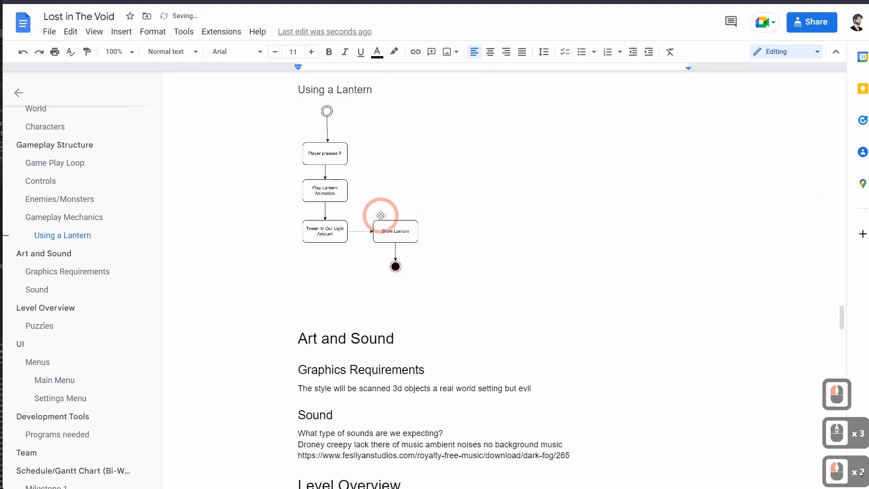
Enlarge the pasted lantern flowchart under Using a Lantern and place the cursor after the Graphics Requirements sentence
click(381, 216)
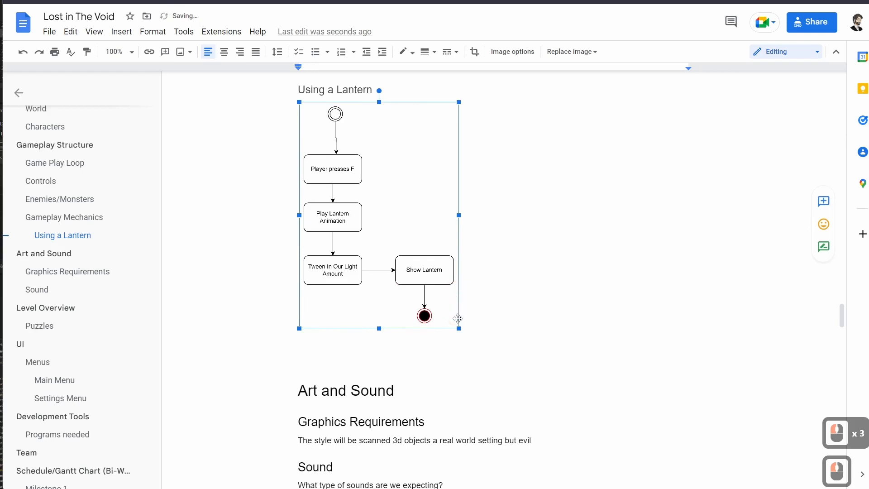
scroll(down, 3)
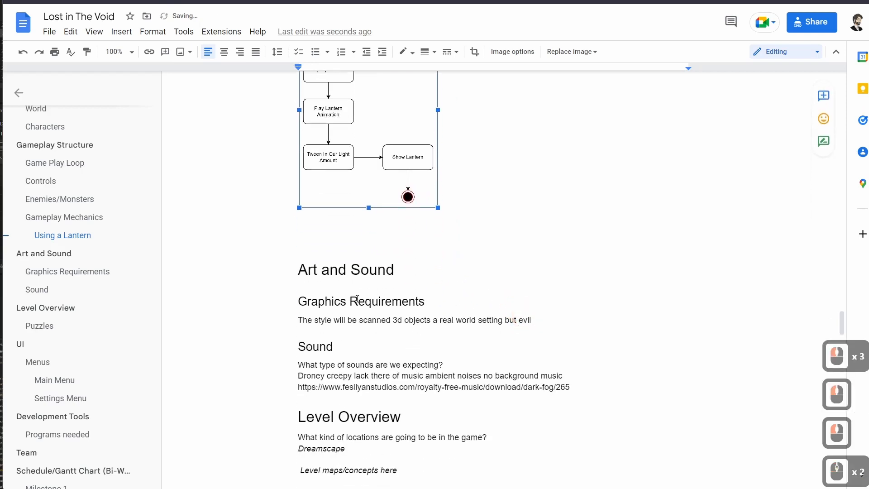
click(314, 276)
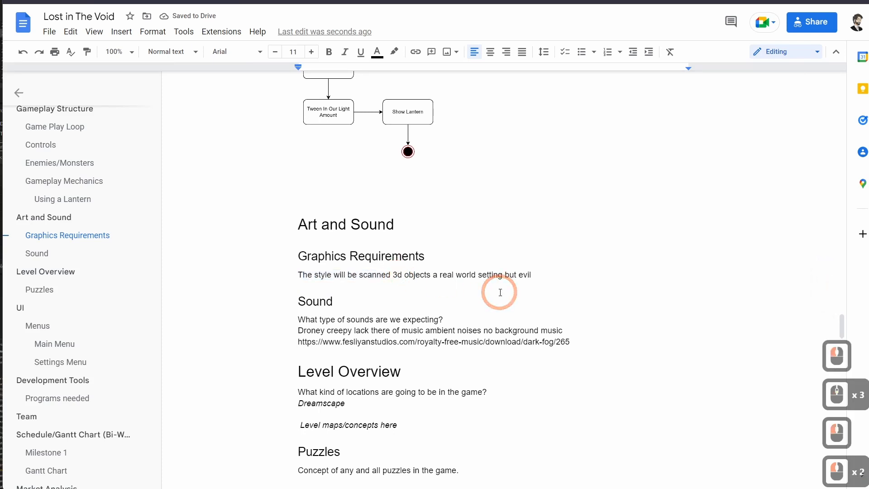
click(499, 293)
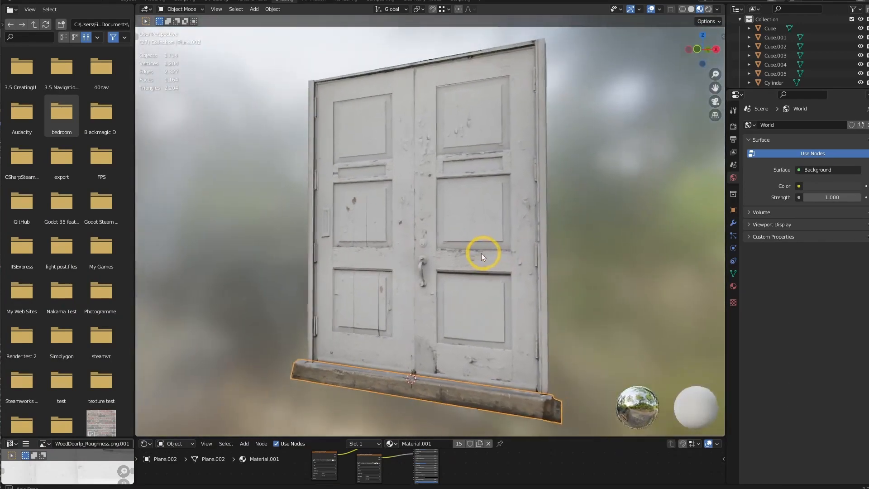
scroll(down, 3)
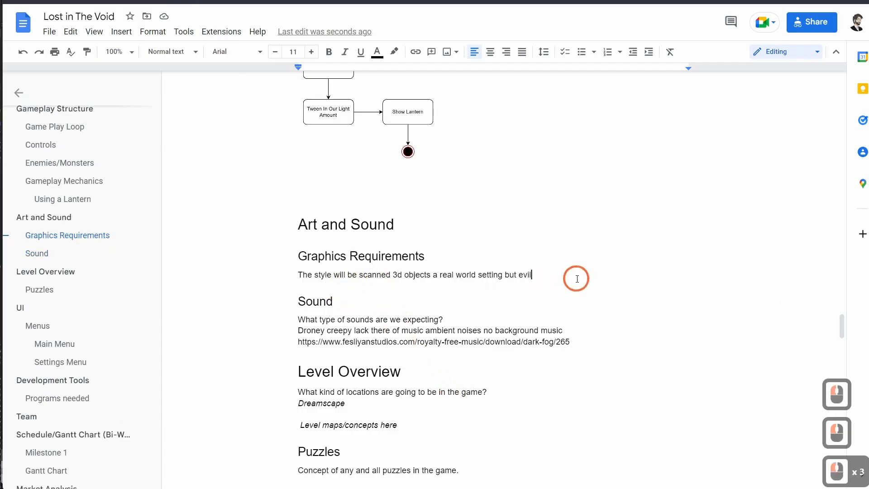
Paste the scanned double-door screenshot below the Graphics Requirements sentence and move on to Sound
key(ctrl+v)
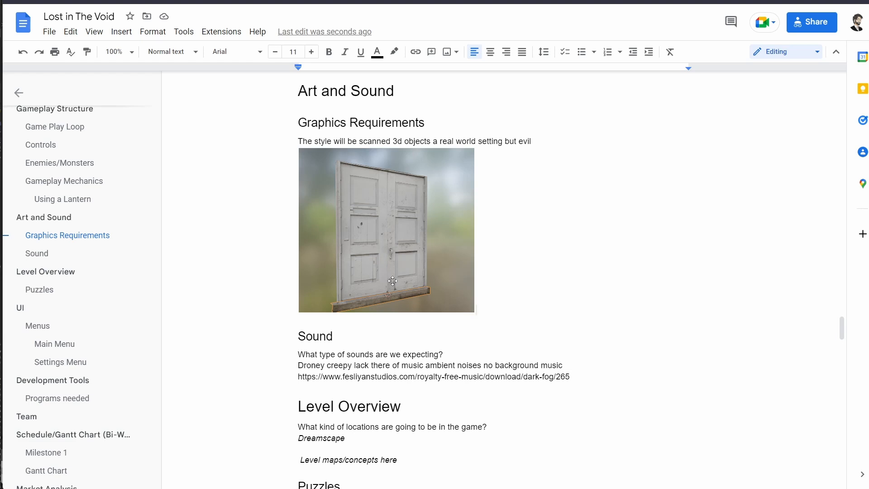
scroll(down, 3)
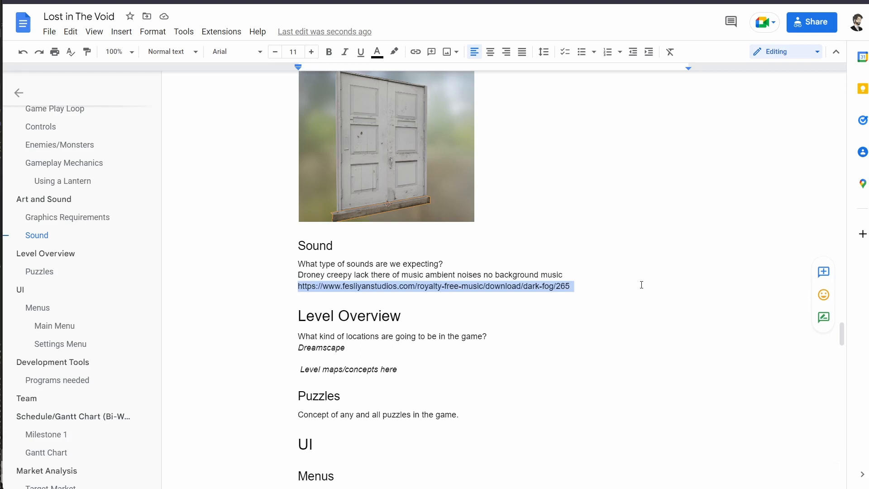
mouse_move(620, 287)
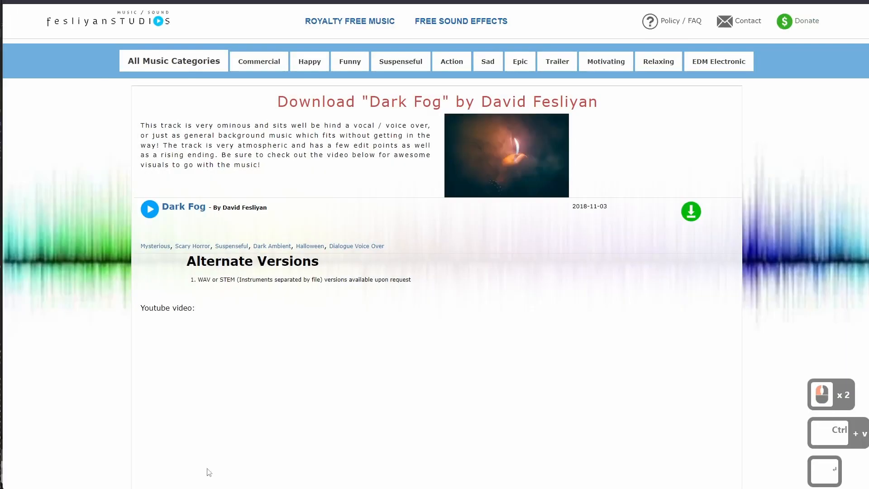
Play the Dark Fog track on its Fesliyan Studios page
scroll(down, 3)
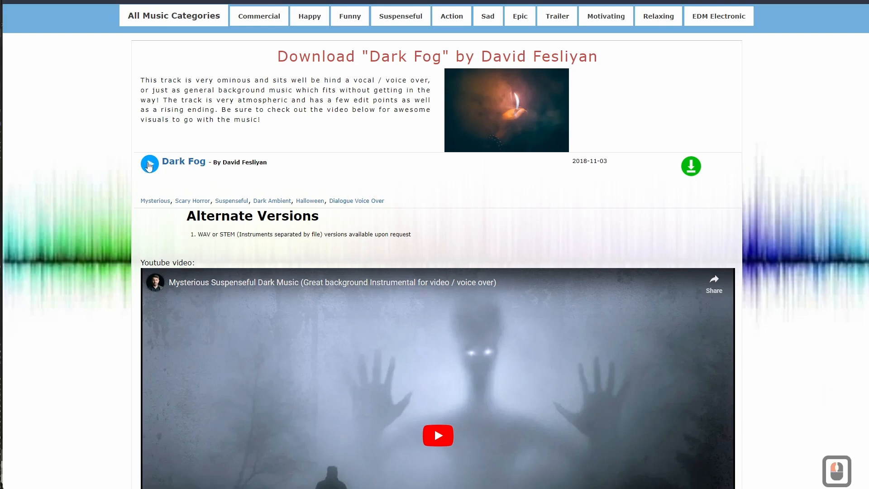
click(149, 164)
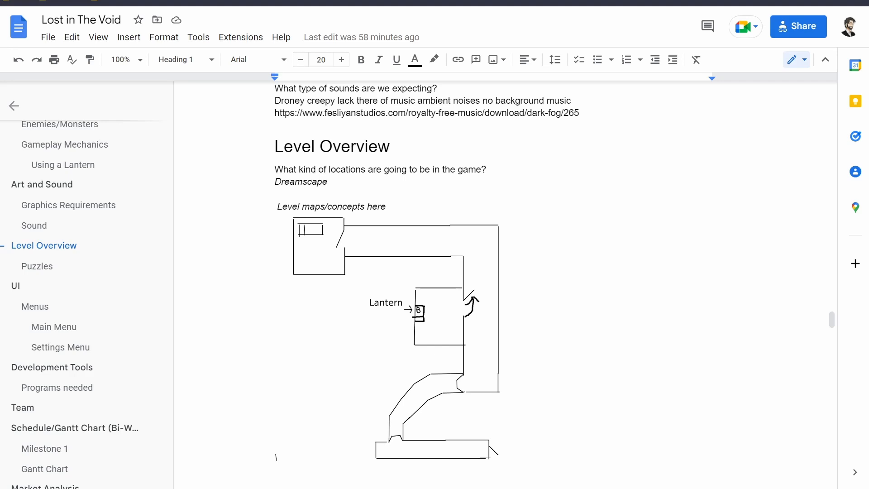
mouse_move(762, 412)
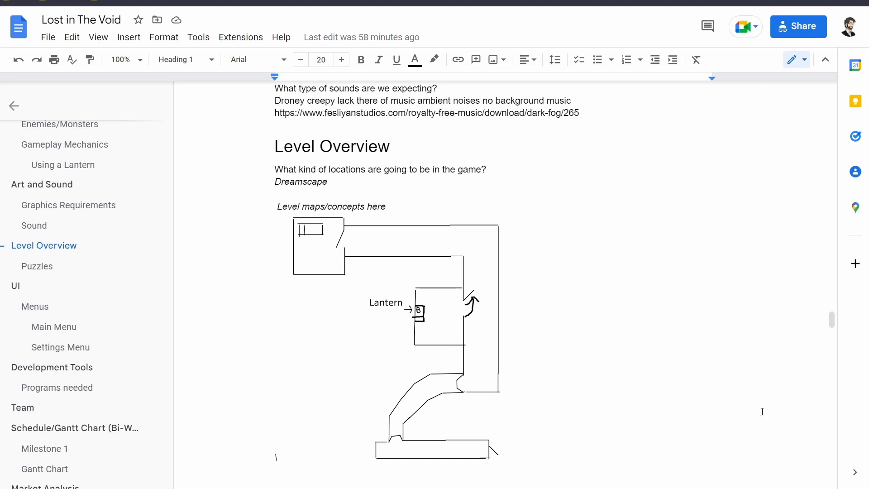
Scroll to the Level Overview map sketch showing the Dreamscape level and its marked lantern spot
scroll(down, 3)
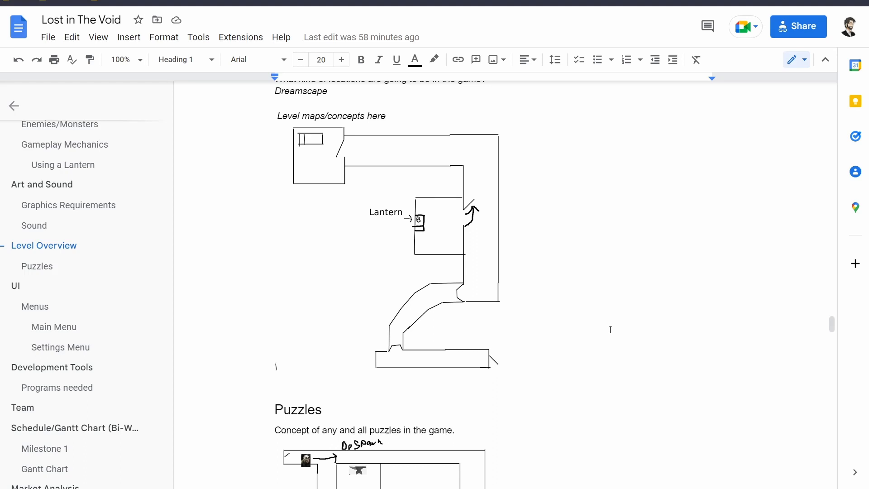
mouse_move(392, 159)
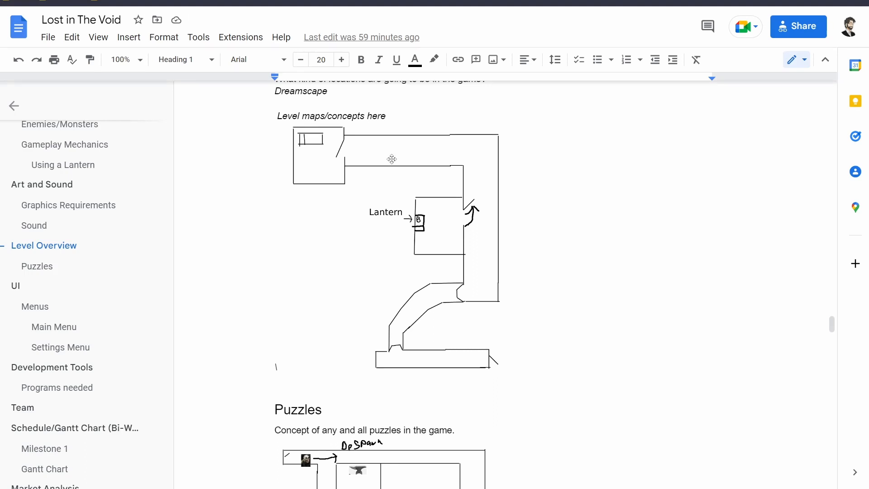
mouse_move(396, 144)
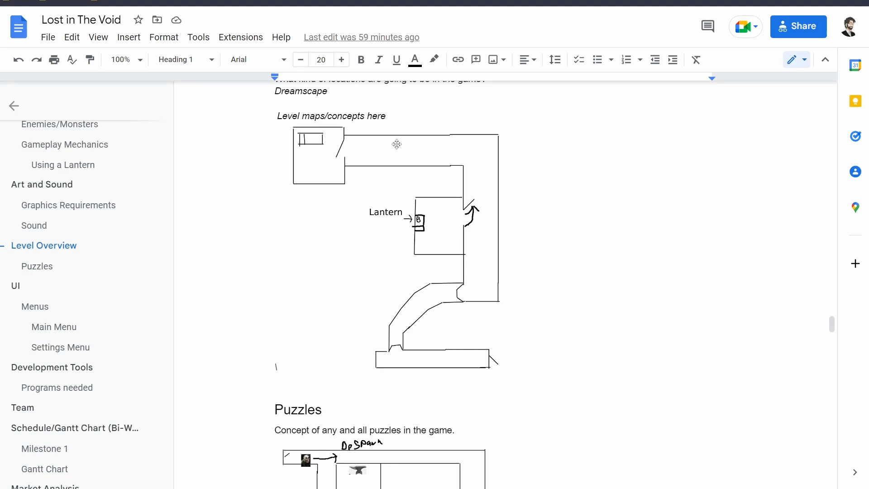
mouse_move(423, 150)
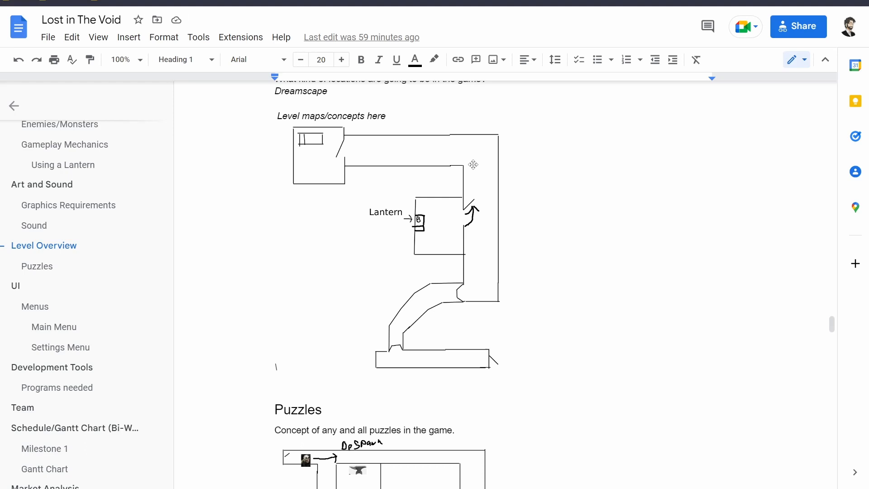
mouse_move(450, 141)
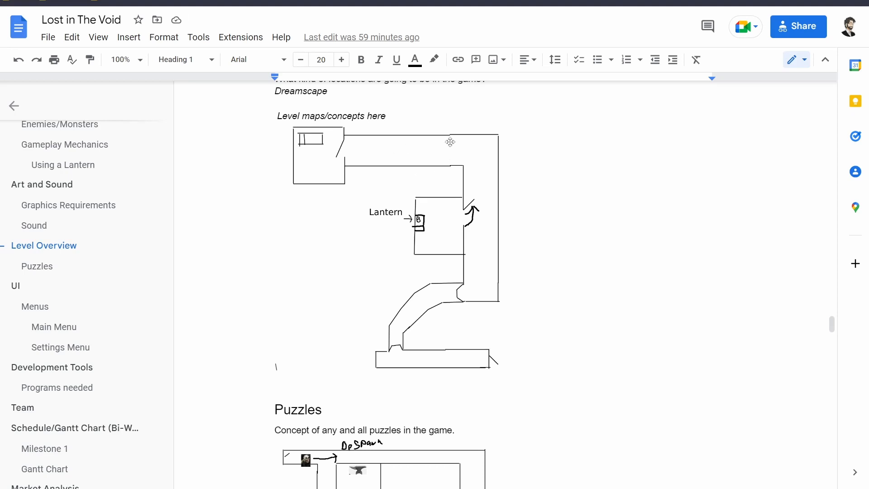
mouse_move(465, 223)
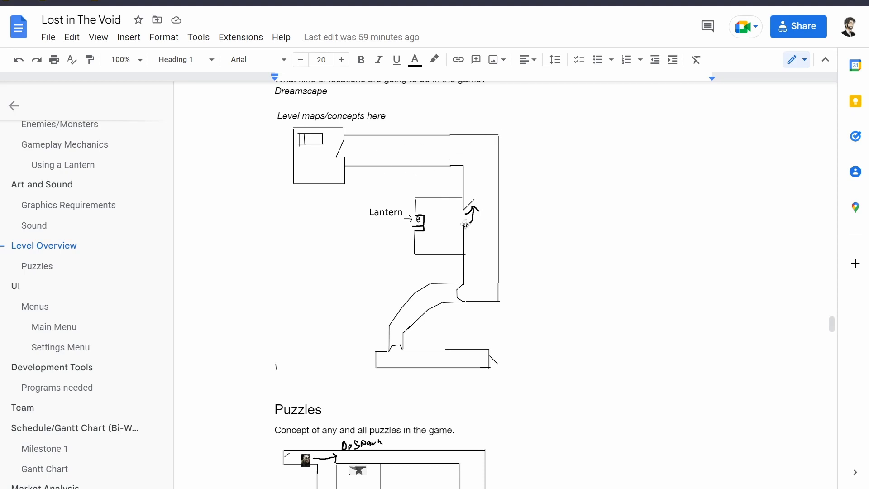
mouse_move(465, 190)
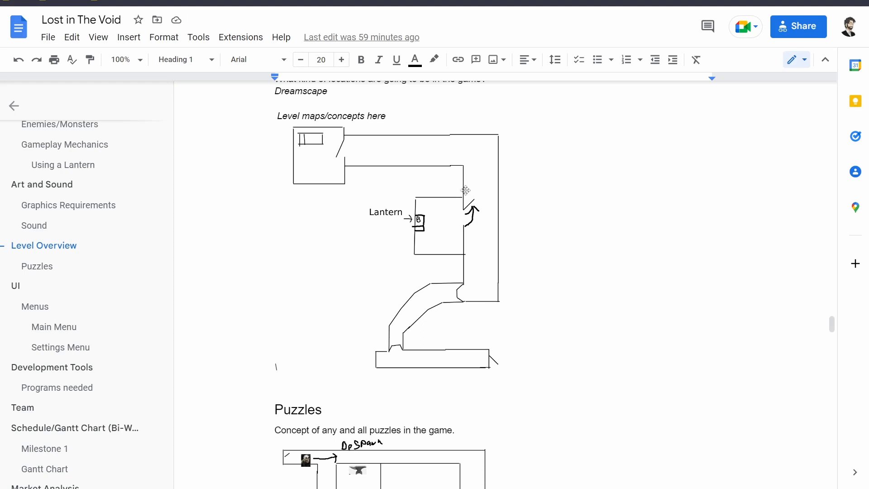
mouse_move(450, 220)
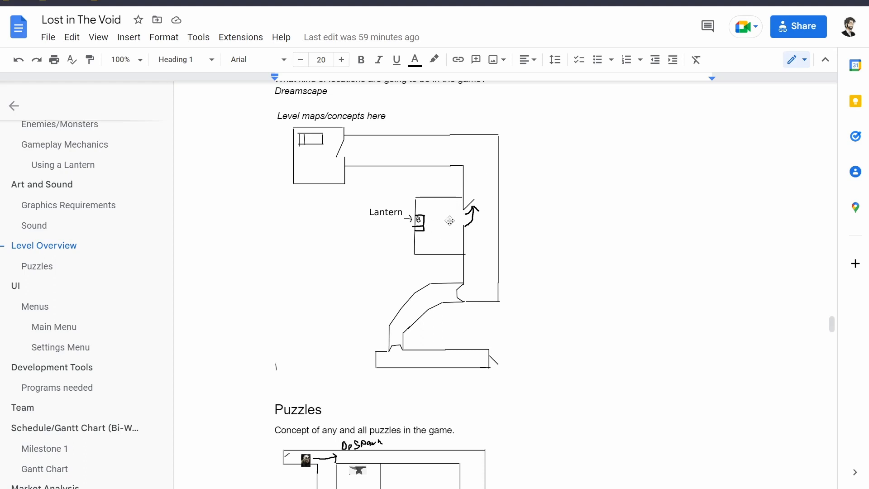
mouse_move(450, 232)
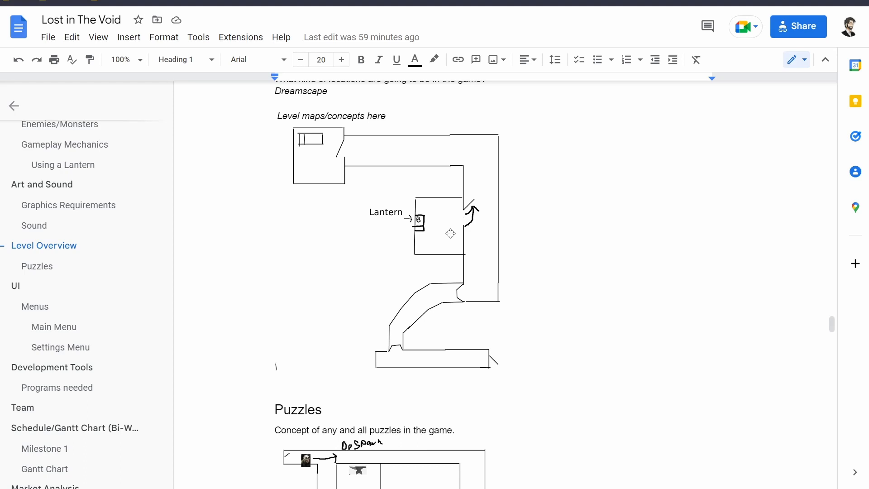
mouse_move(441, 208)
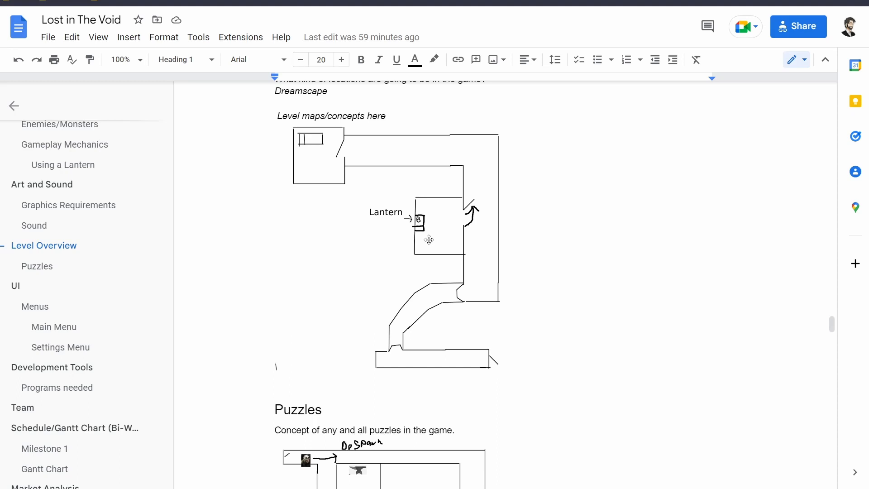
mouse_move(460, 301)
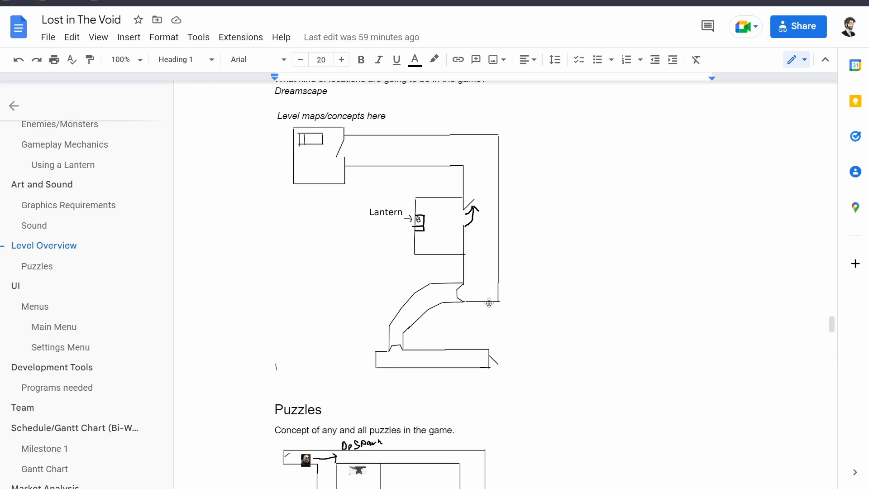
mouse_move(434, 297)
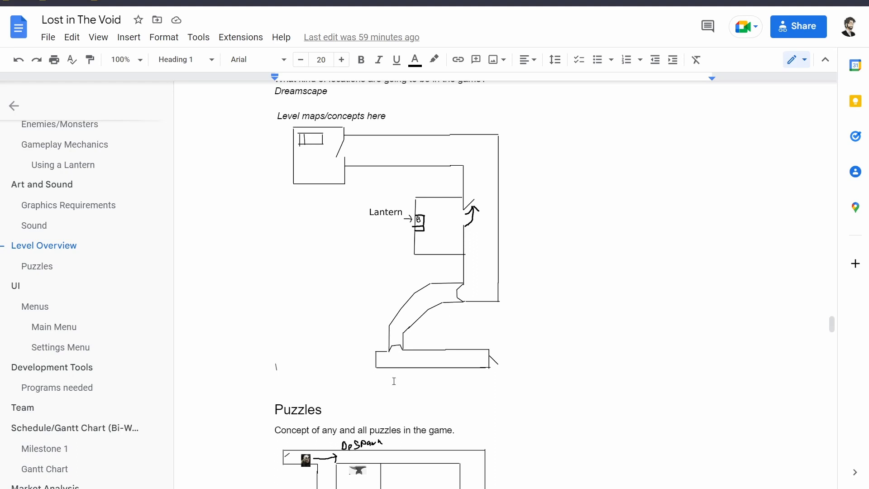
scroll(down, 3)
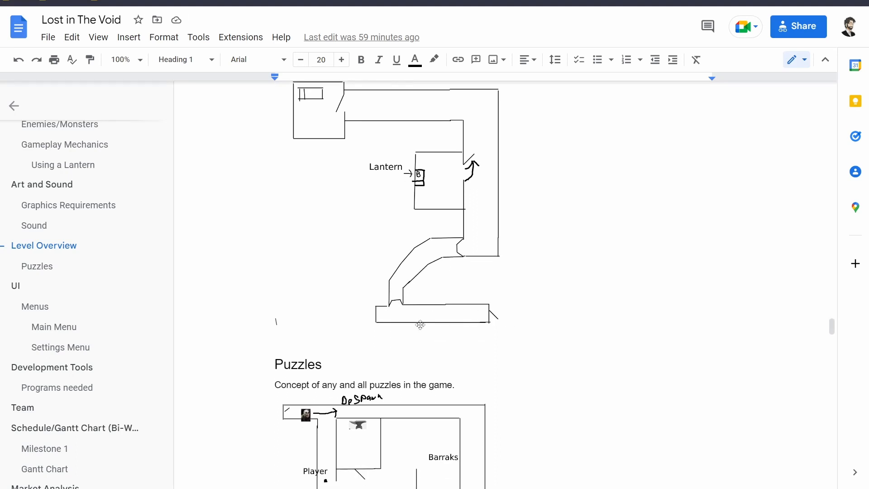
Scroll to the Puzzles concept sketch and its lockpick puzzle description
scroll(down, 3)
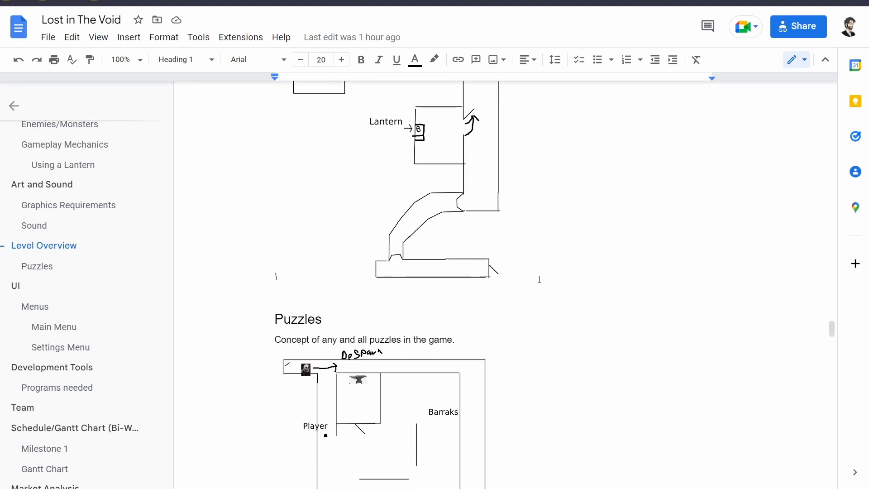
scroll(down, 3)
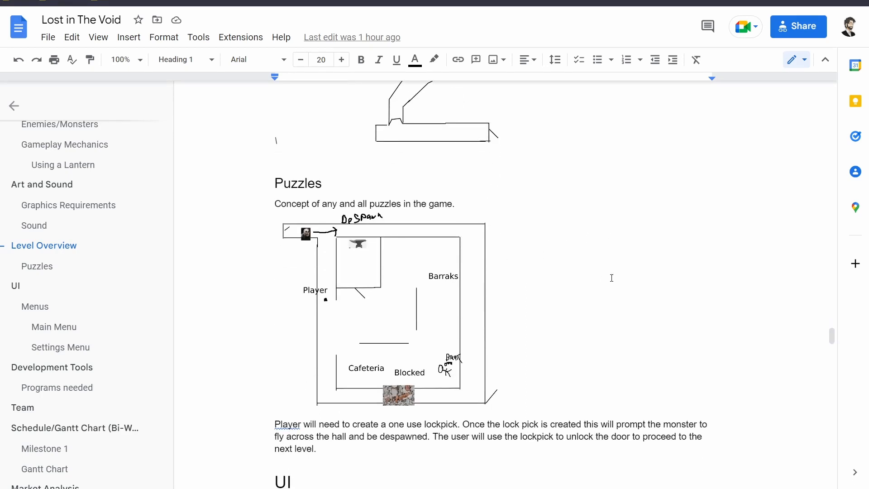
mouse_move(607, 276)
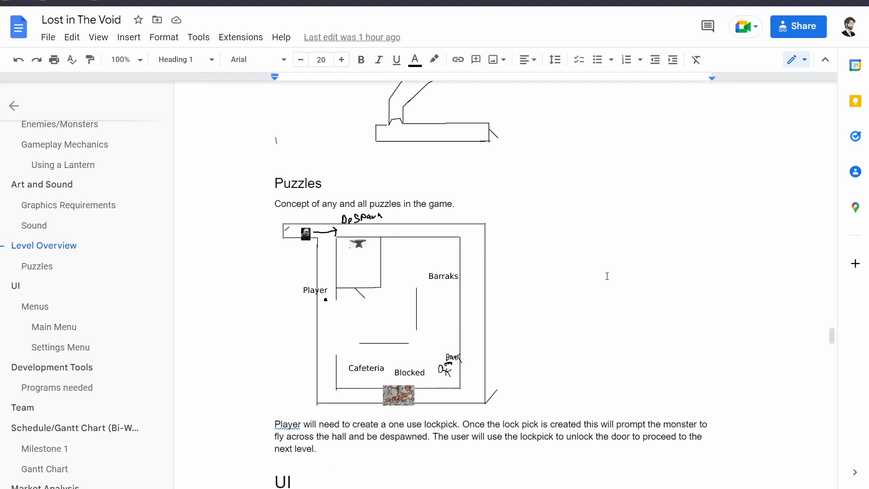
mouse_move(503, 382)
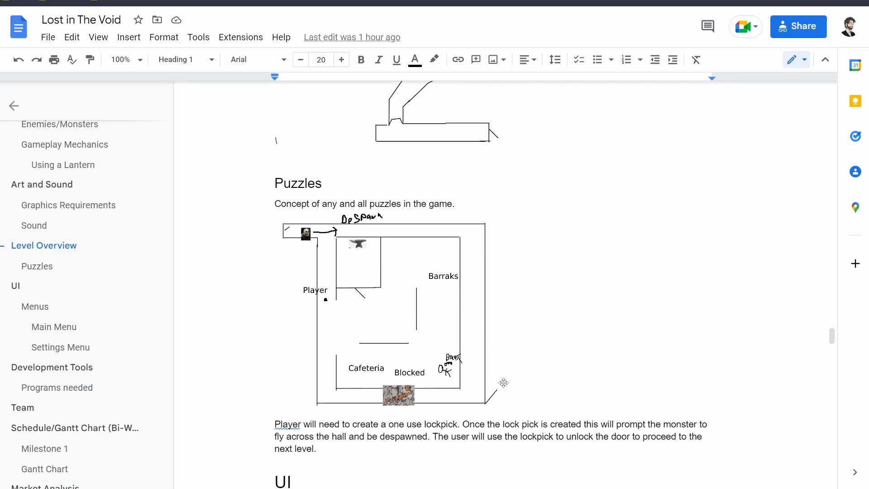
scroll(down, 3)
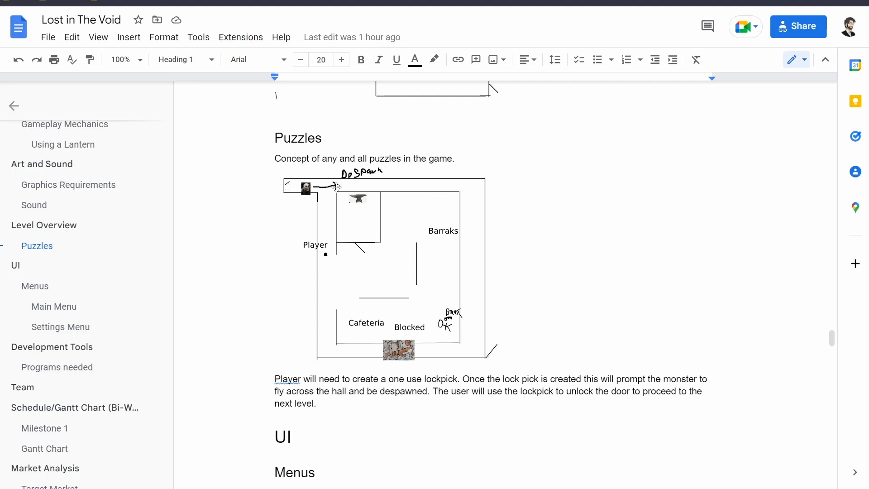
mouse_move(386, 301)
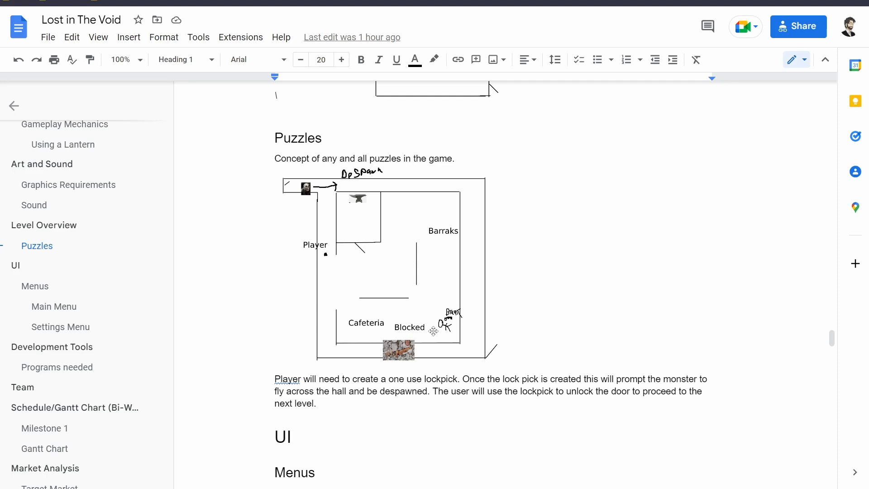
mouse_move(347, 208)
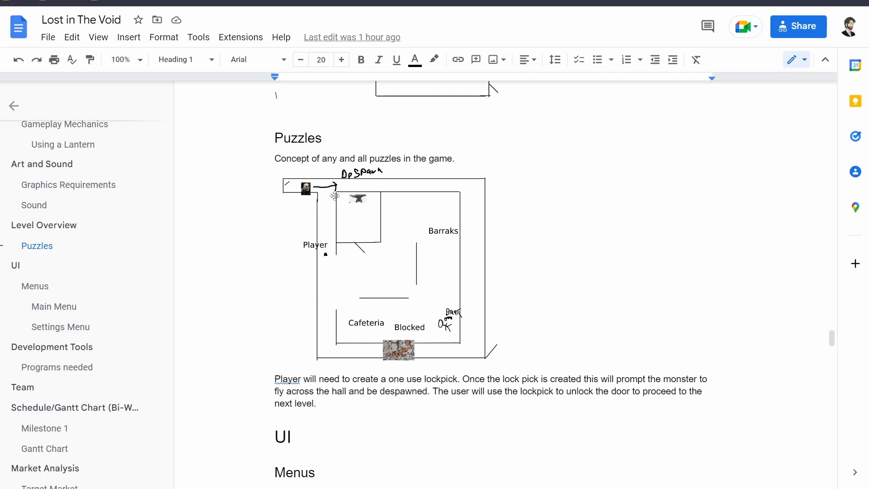
mouse_move(332, 222)
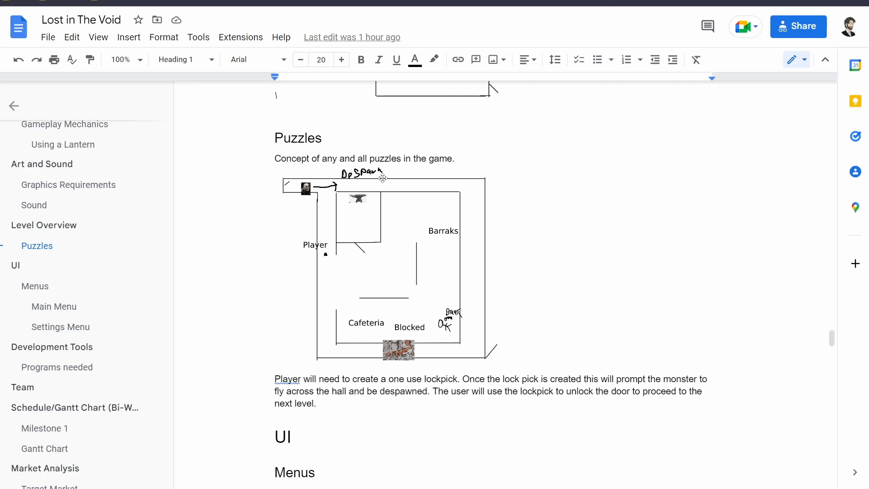
mouse_move(394, 191)
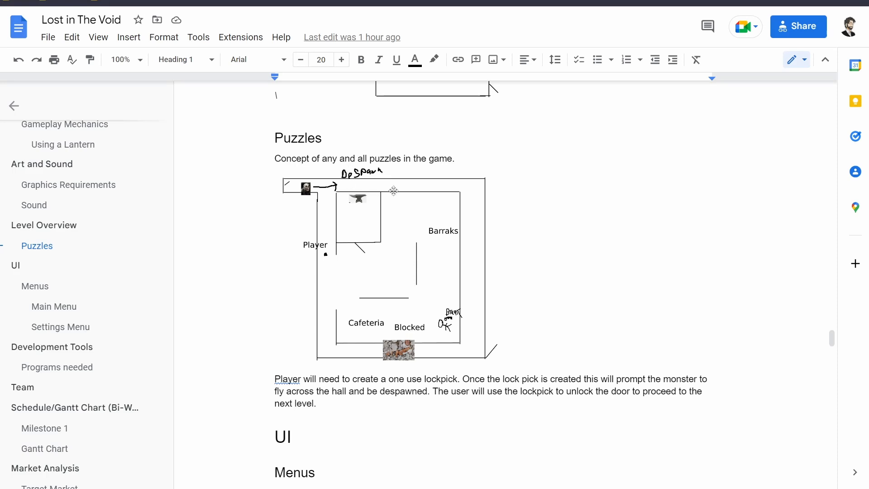
mouse_move(358, 187)
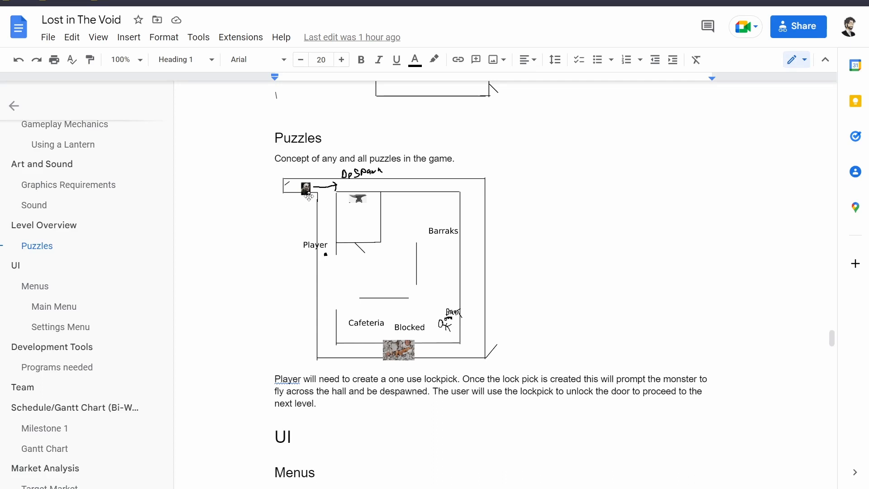
Scroll to the Main Menu concept art under UI > Menus
scroll(down, 3)
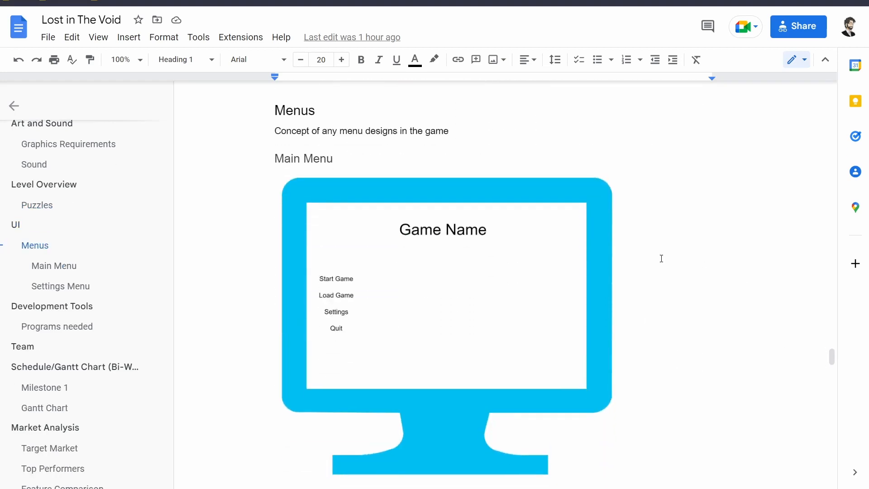
mouse_move(795, 214)
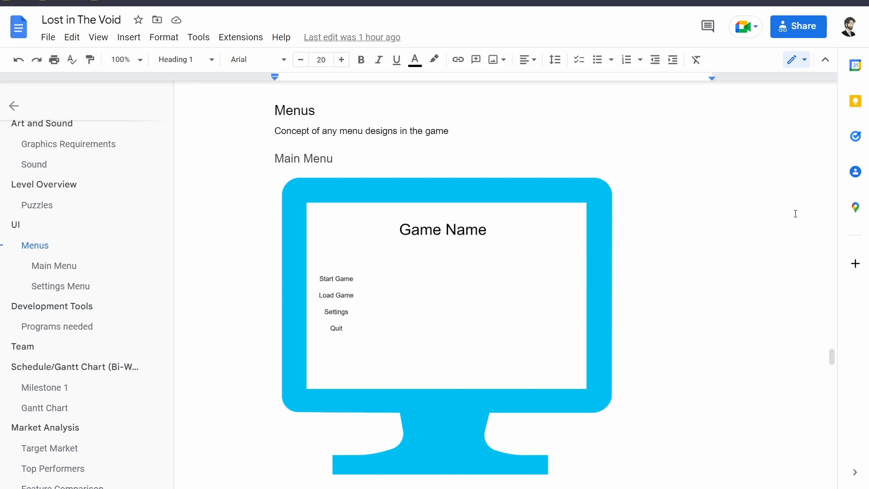
scroll(down, 3)
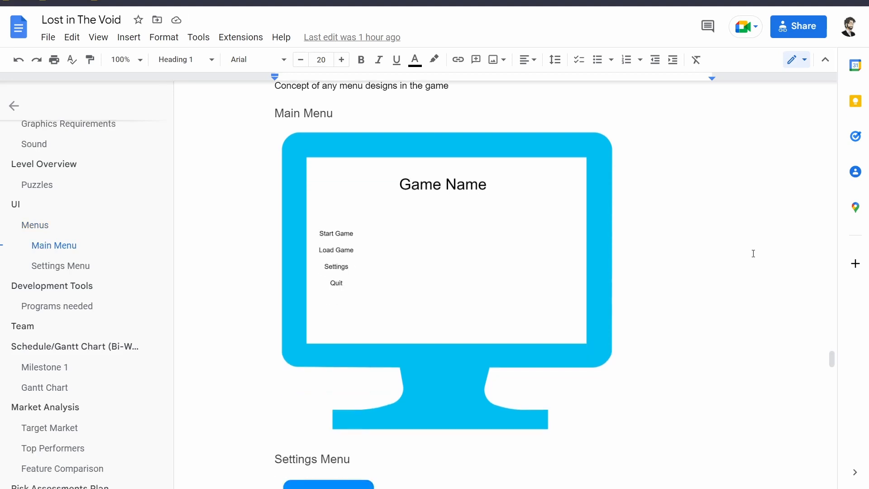
mouse_move(724, 259)
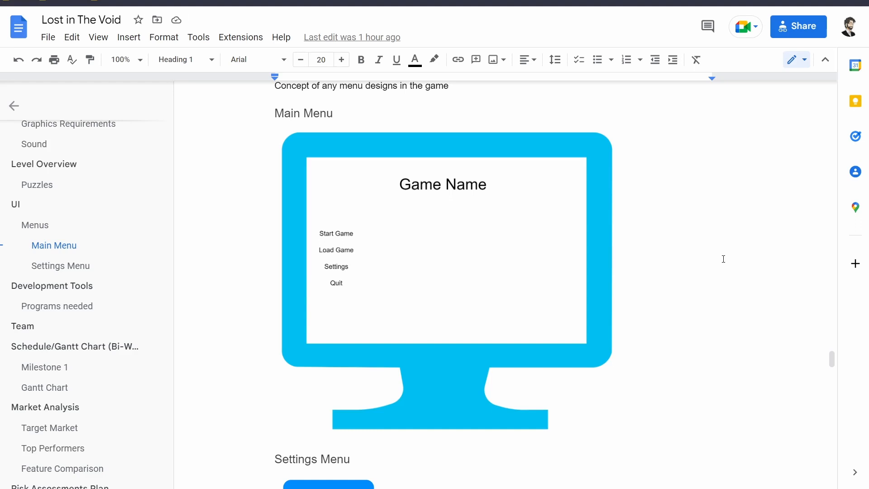
mouse_move(620, 294)
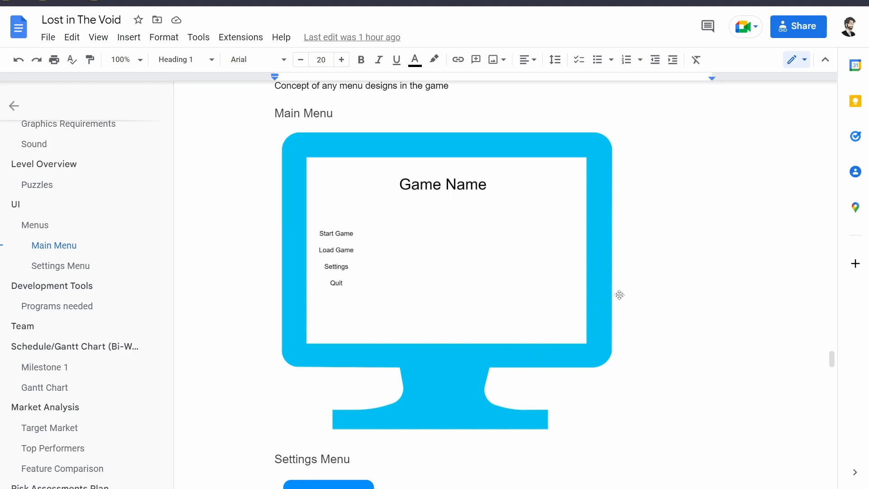
mouse_move(315, 352)
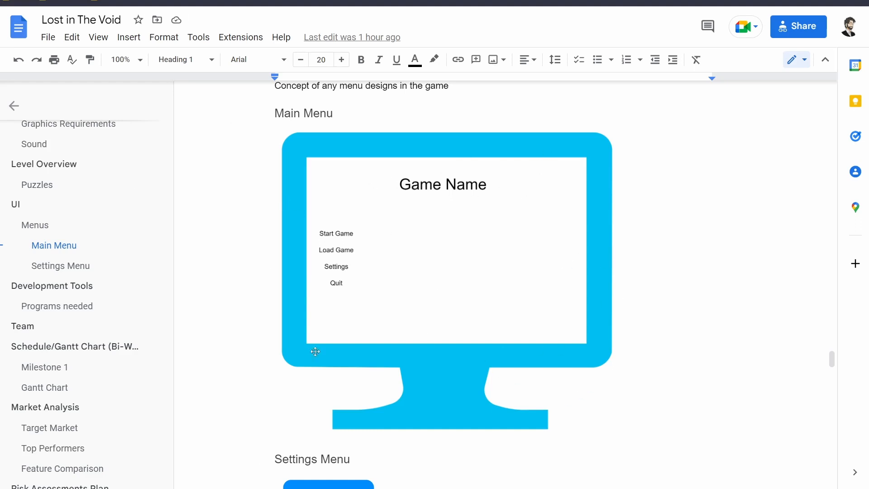
Scroll to the Settings Menu wireframe with Game, KeyMapping, Graphics and Sound tabs
scroll(down, 3)
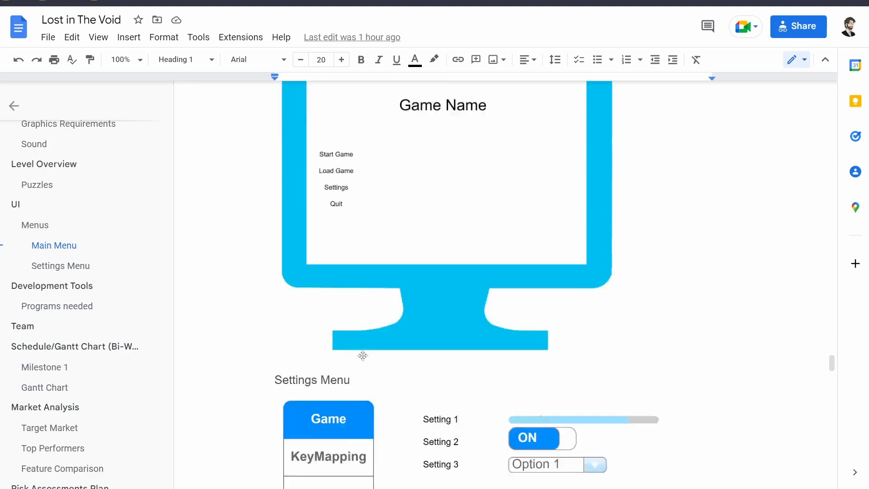
scroll(down, 3)
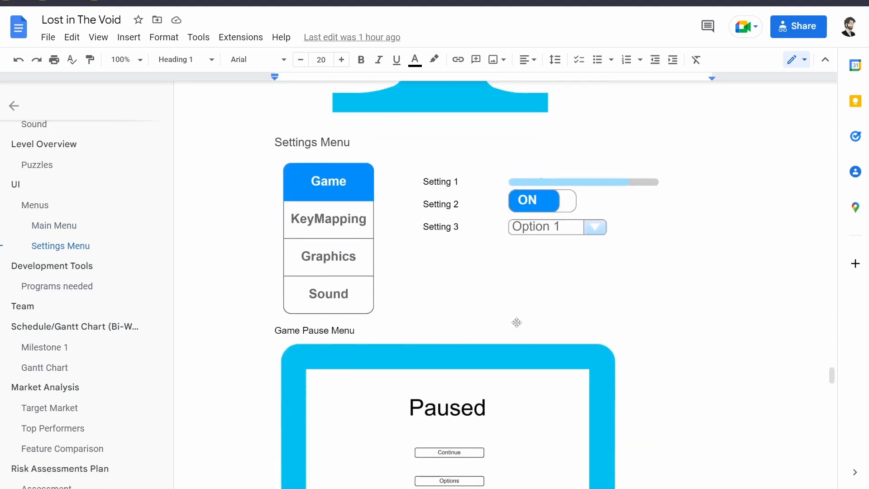
mouse_move(587, 305)
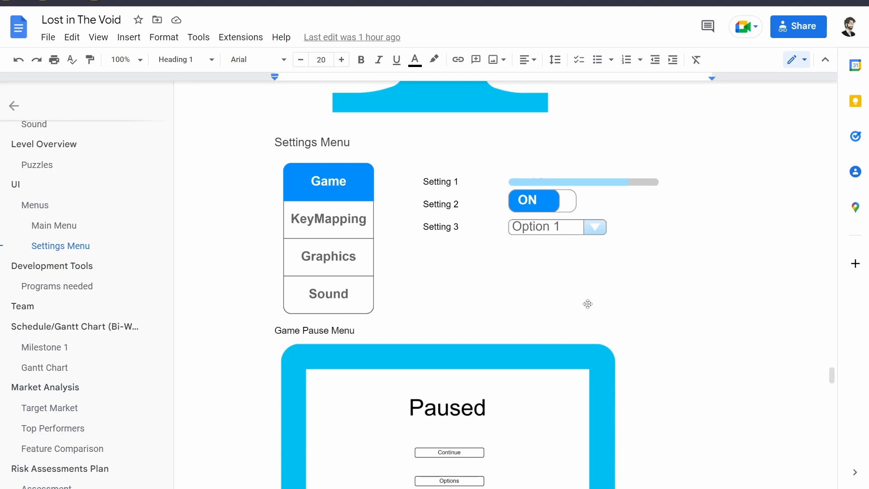
mouse_move(585, 293)
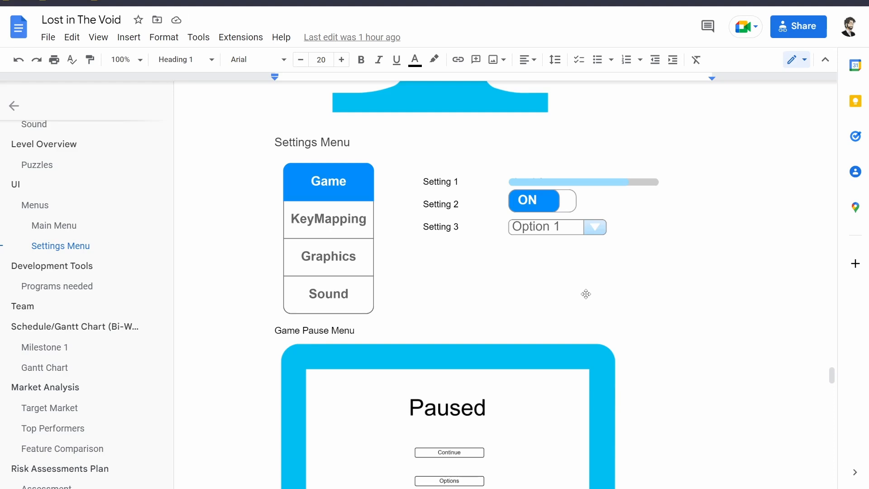
mouse_move(288, 247)
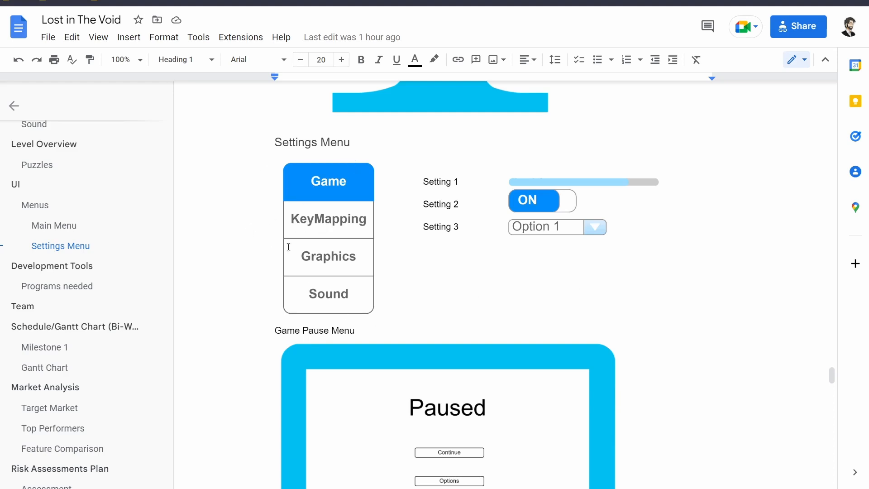
mouse_move(476, 262)
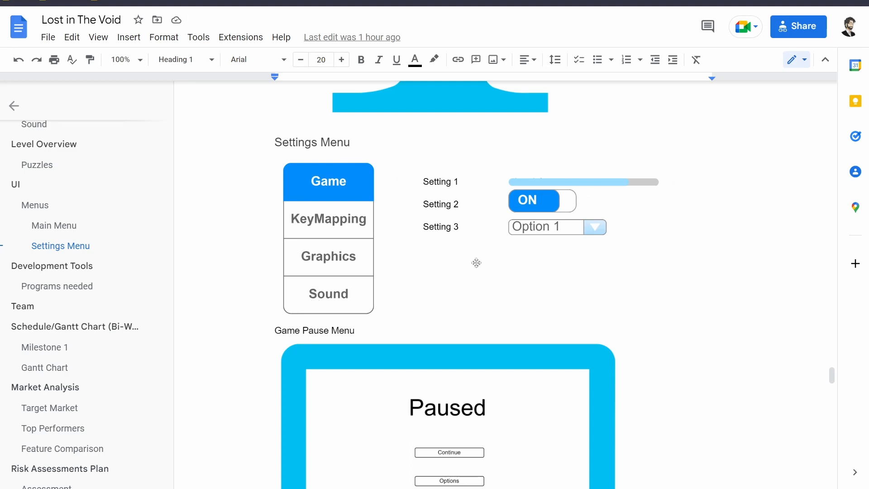
mouse_move(374, 235)
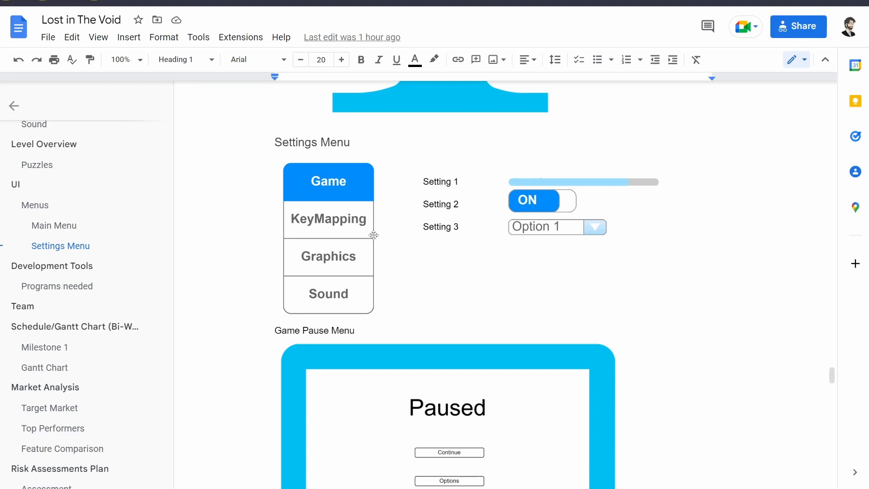
mouse_move(590, 291)
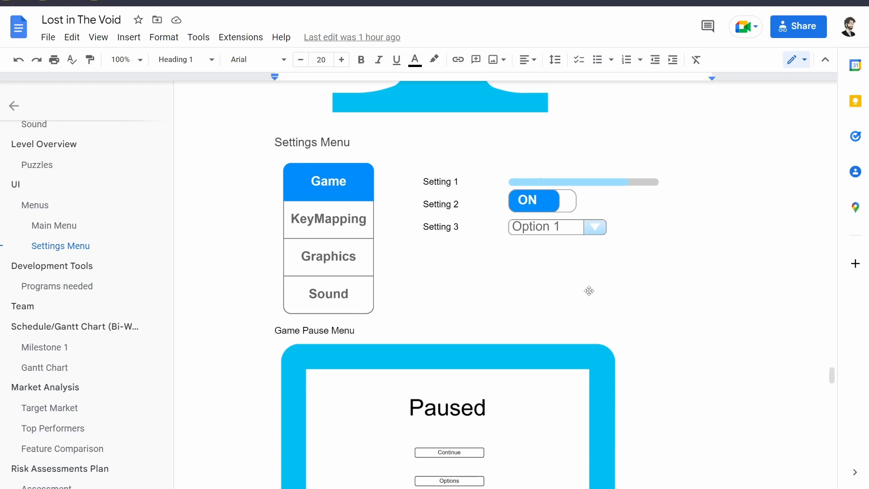
mouse_move(574, 322)
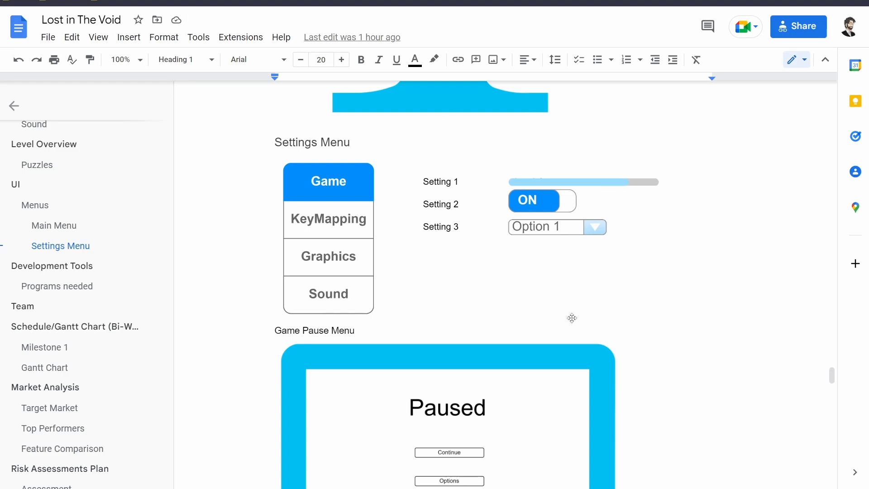
Scroll until the Game Pause Menu mock-up with Continue, Options and Quit is fully visible
scroll(down, 3)
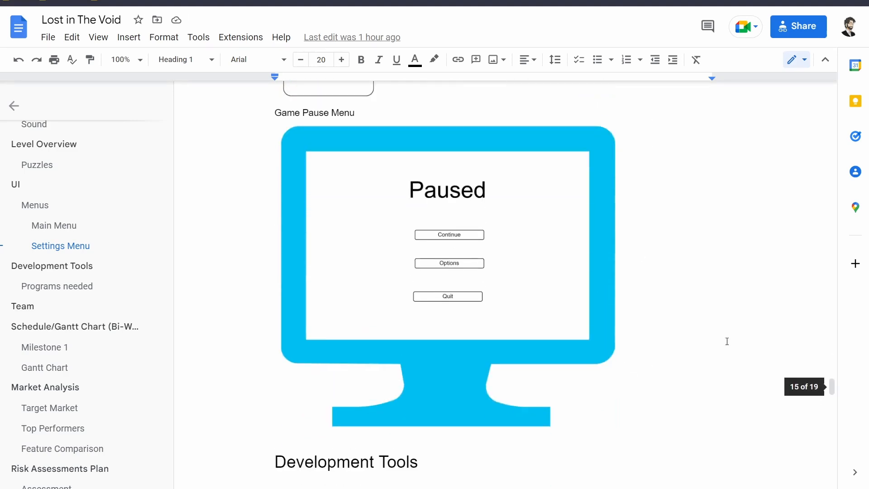
scroll(down, 3)
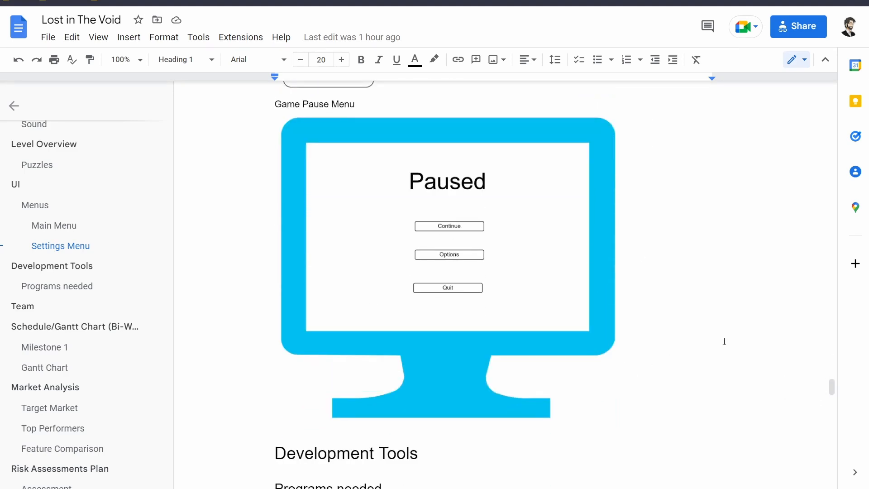
mouse_move(676, 318)
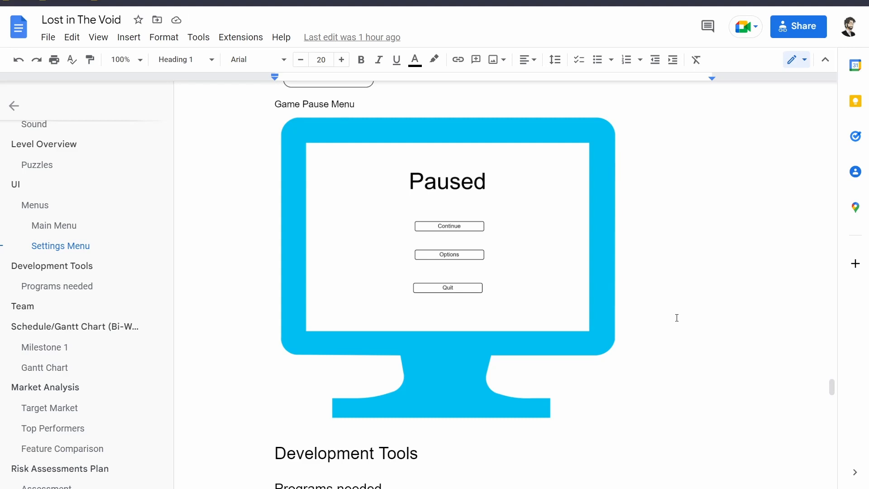
mouse_move(664, 309)
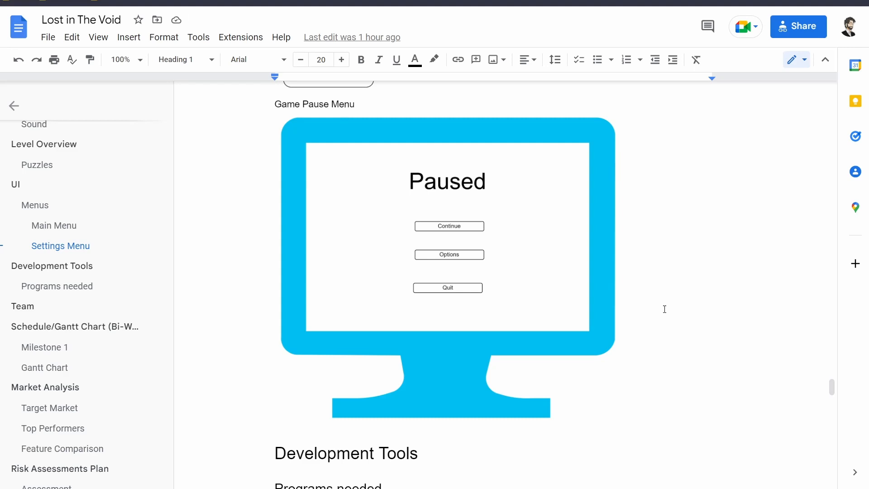
Scroll to the Programs needed list (Krita, Godot, Blender, MetaShape) above the Team table
scroll(down, 3)
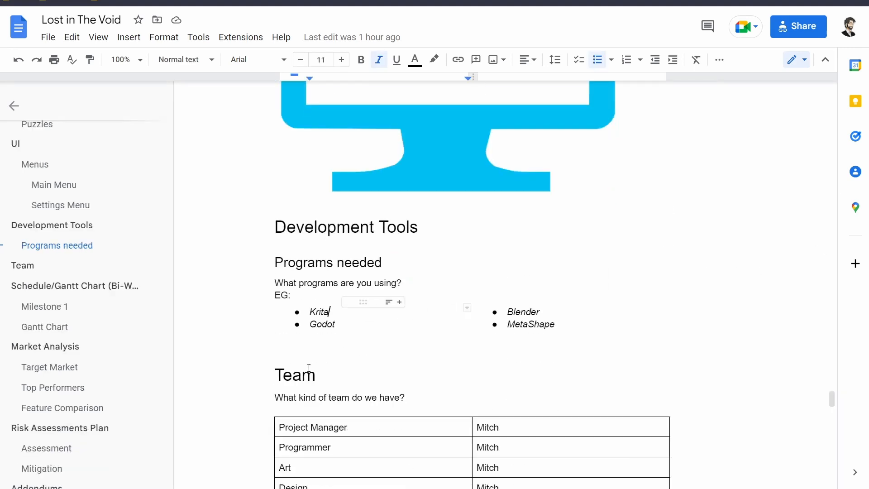
scroll(down, 3)
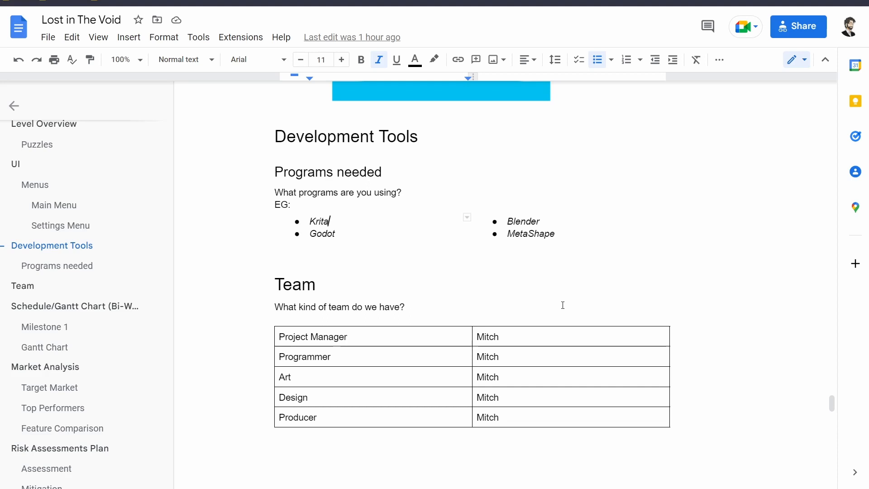
Scroll to the Team roles table and the Schedule/Gantt Chart (Bi-Weekly) heading with Milestone 1
scroll(down, 3)
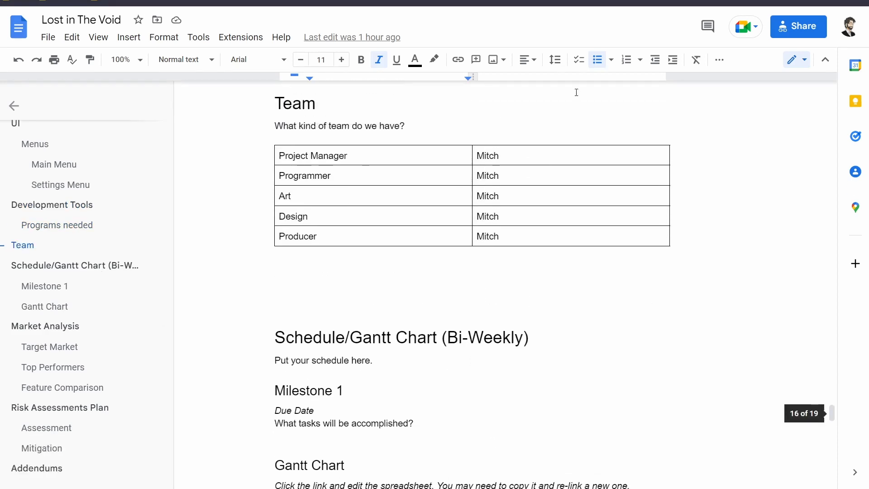
mouse_move(586, 300)
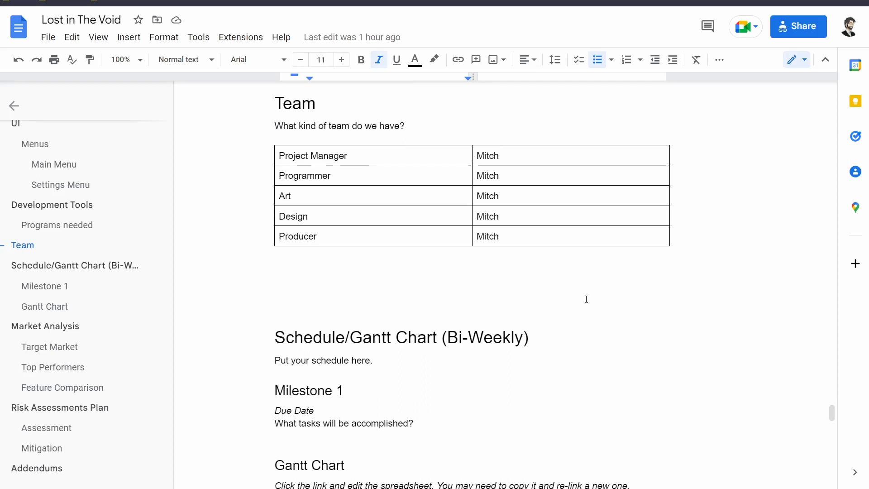
mouse_move(201, 280)
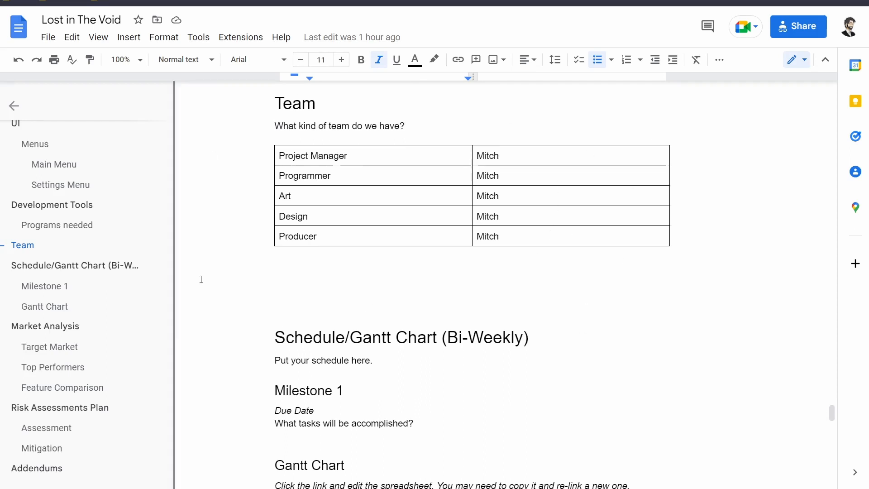
mouse_move(543, 351)
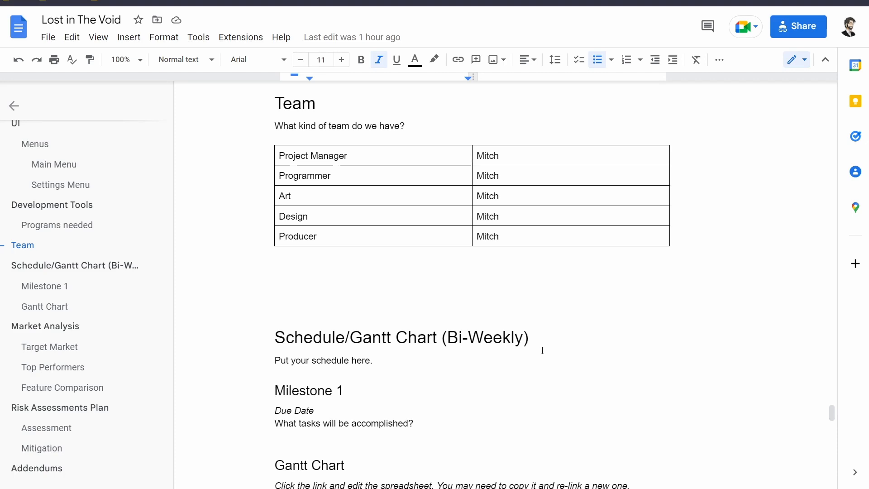
Scroll to show the full Gantt Chart with Milestones 1–4, week columns and status colour legend
scroll(down, 3)
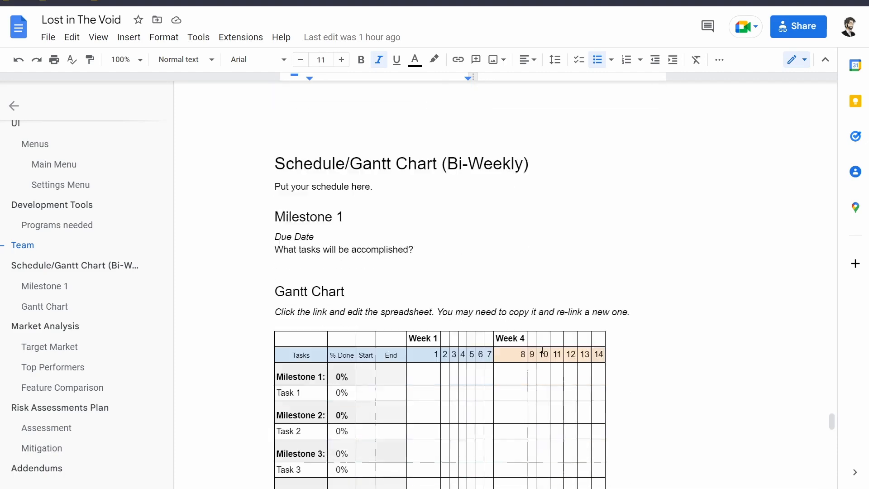
scroll(down, 3)
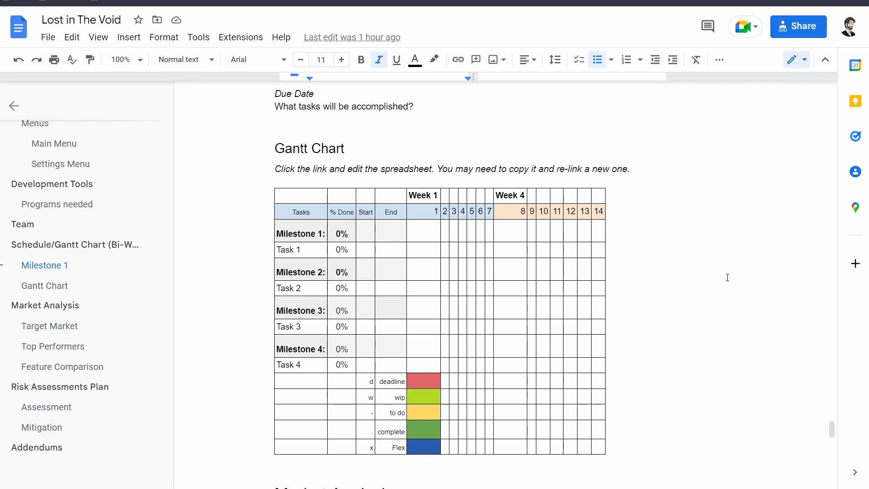
mouse_move(713, 277)
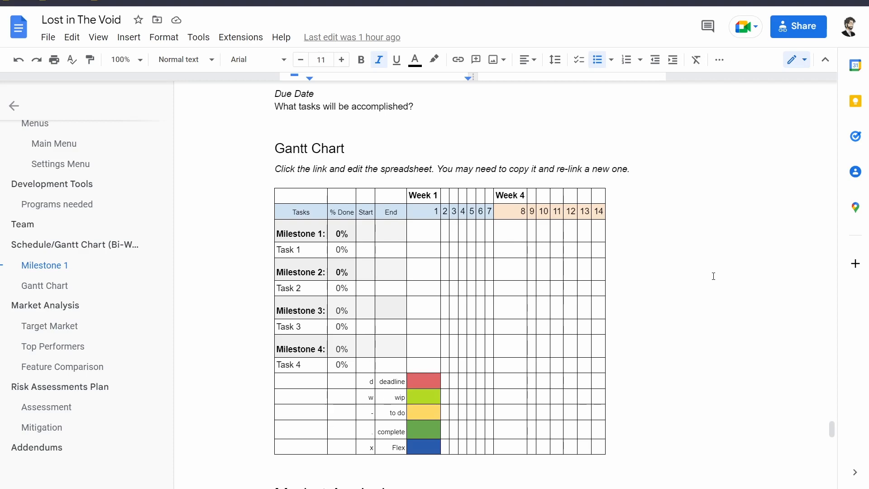
Scroll to the Market Analysis section: Target Market, Top Performers and Feature Comparison
scroll(down, 3)
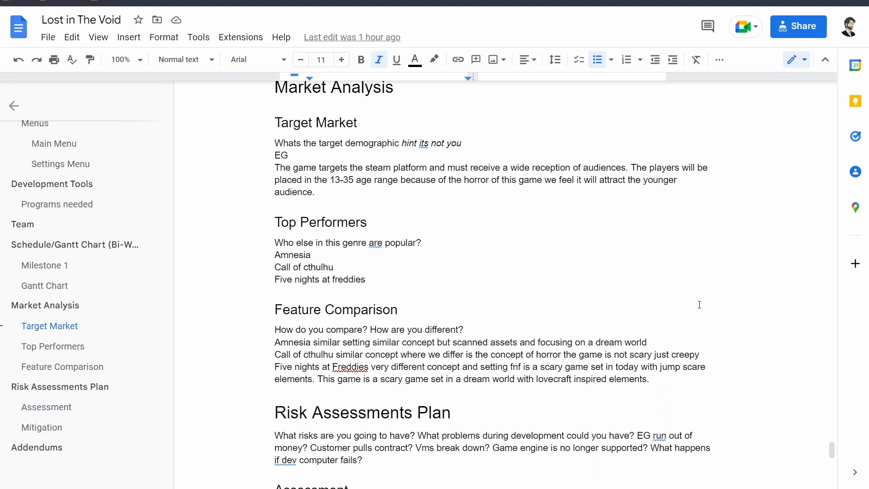
Scroll through the Risk Assessments Plan tables and Addendums, then back up to the title page
scroll(down, 3)
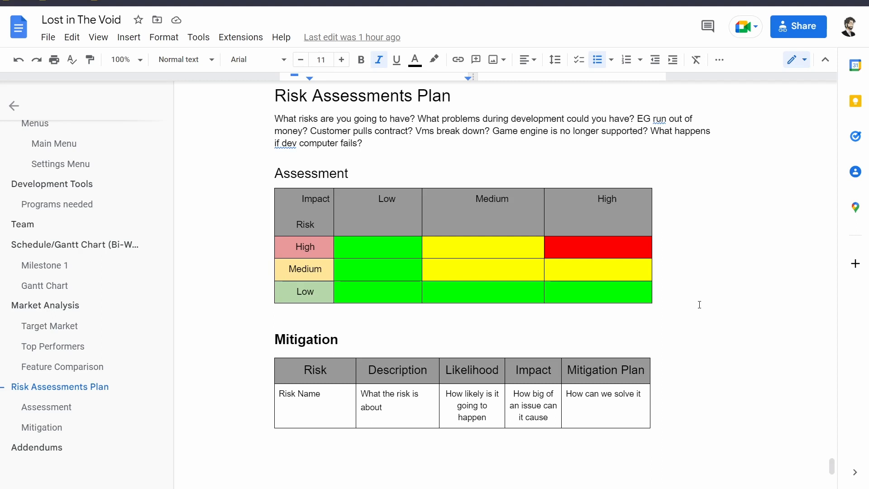
scroll(down, 3)
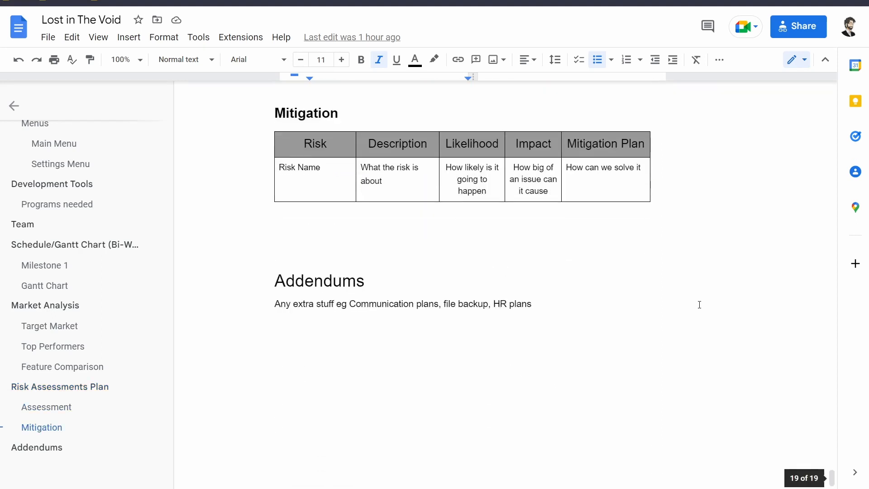
mouse_move(727, 360)
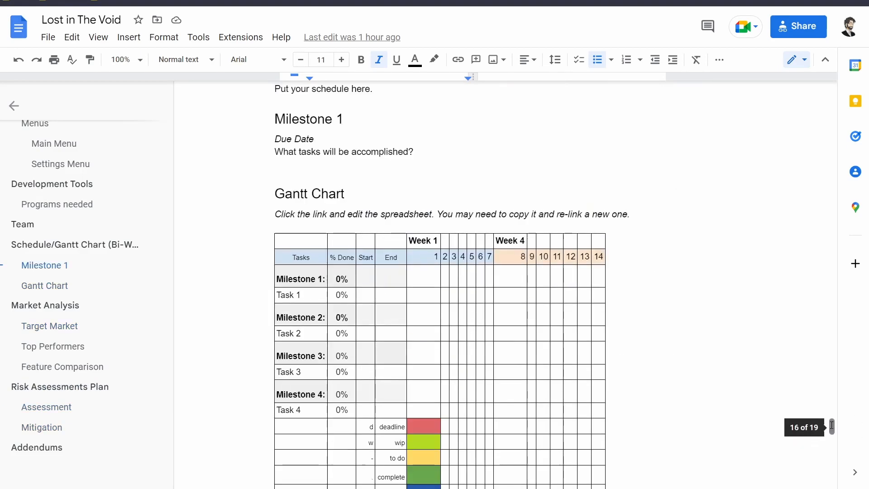
scroll(up, 3)
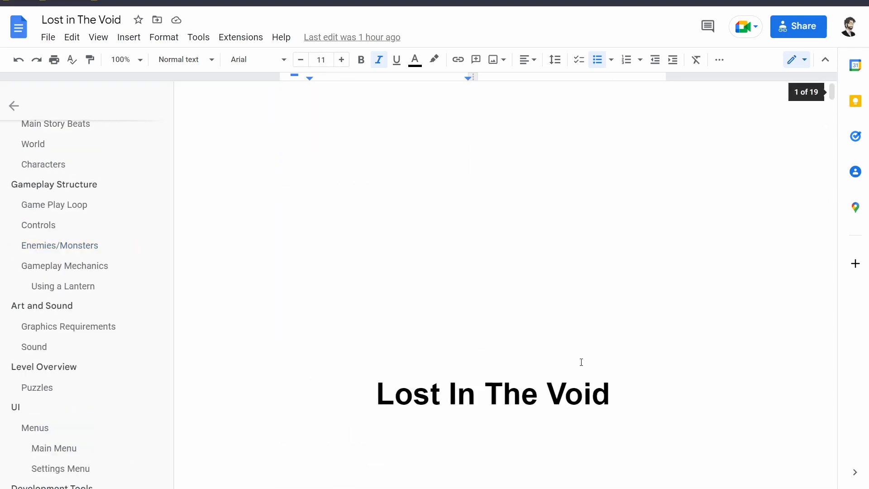
mouse_move(461, 456)
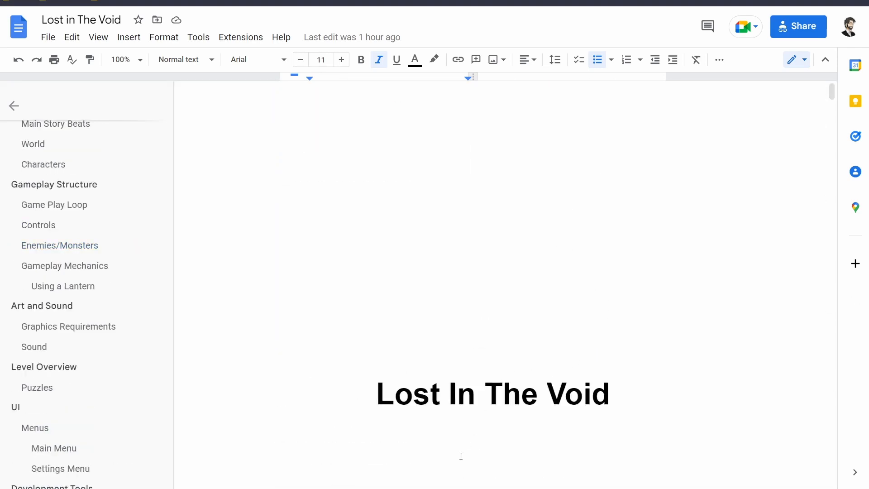